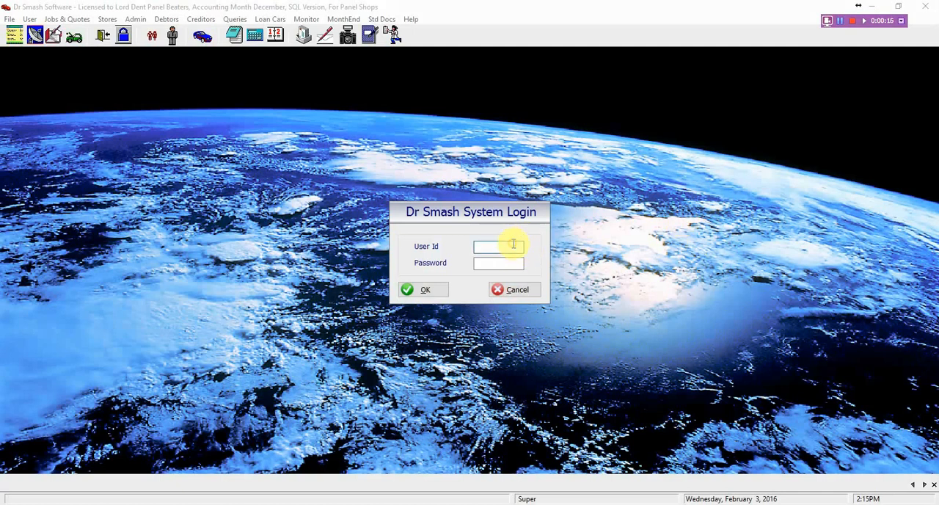
Log in as user SUPER with the password, then bring up the Jobs & Quotes menu
{"action": "left_click", "coordinate": [499, 247]}
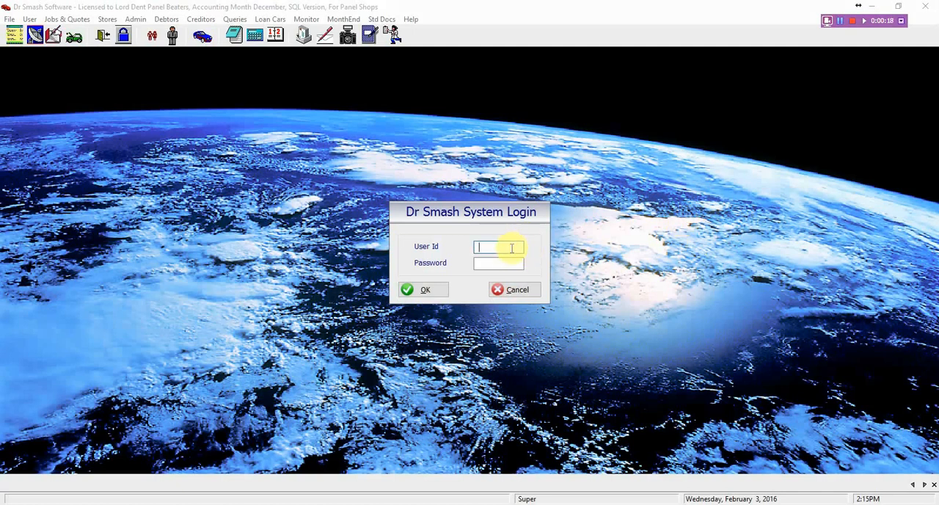
{"action": "type", "text": "SUPER"}
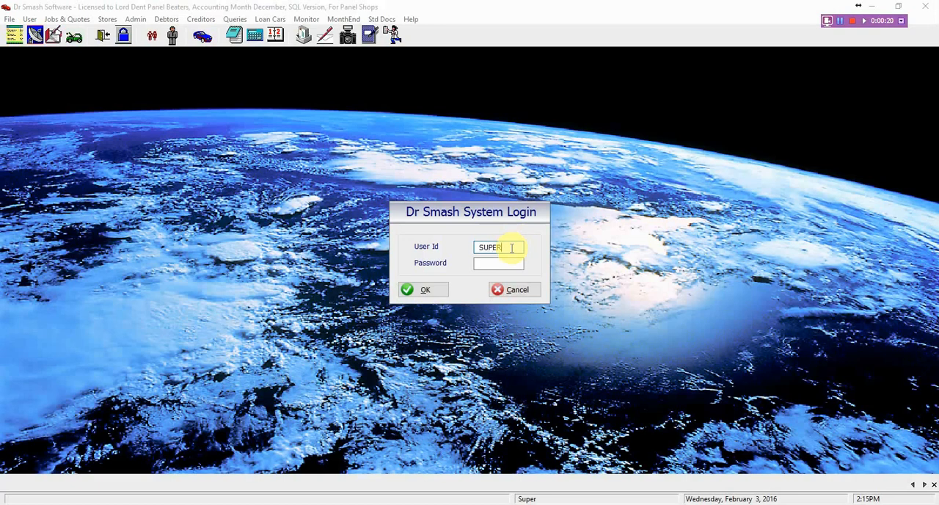
{"action": "type", "text": "•••••"}
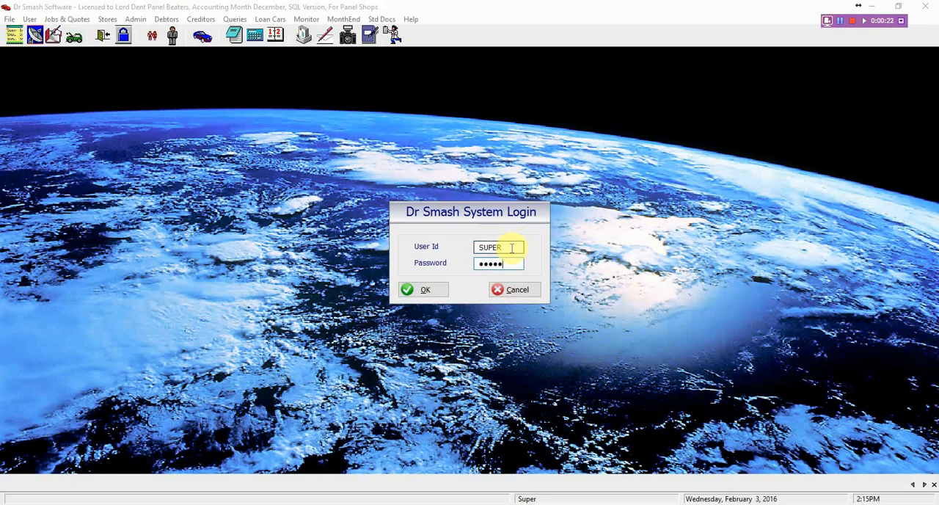
{"action": "left_click", "coordinate": [424, 289]}
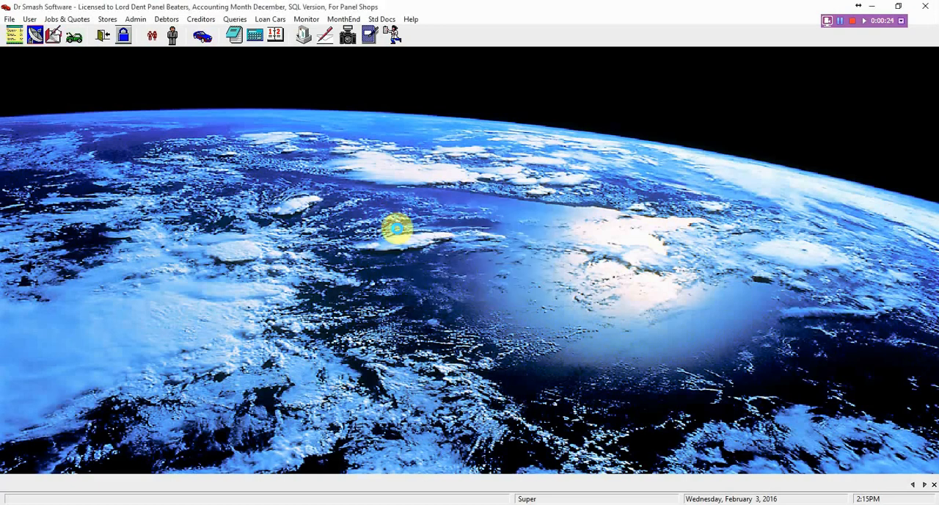
{"action": "mouse_move", "coordinate": [308, 139]}
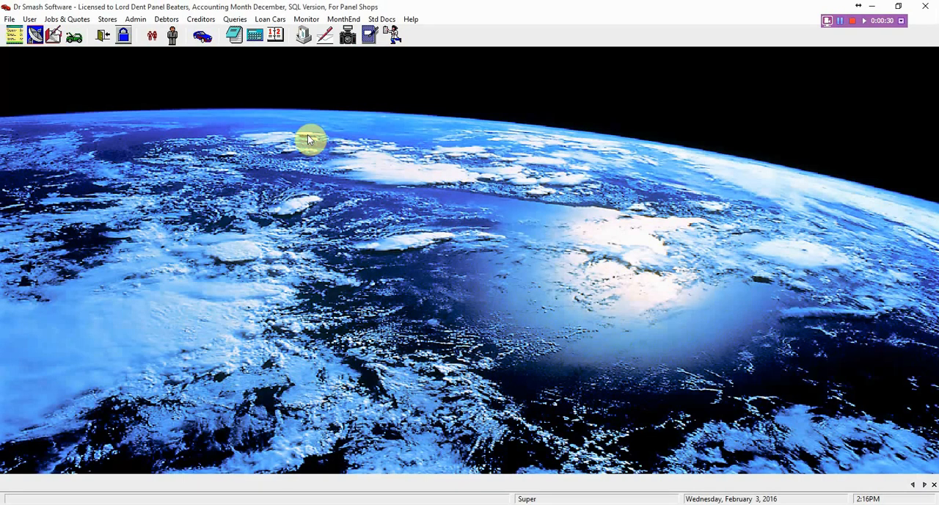
{"action": "mouse_move", "coordinate": [154, 51]}
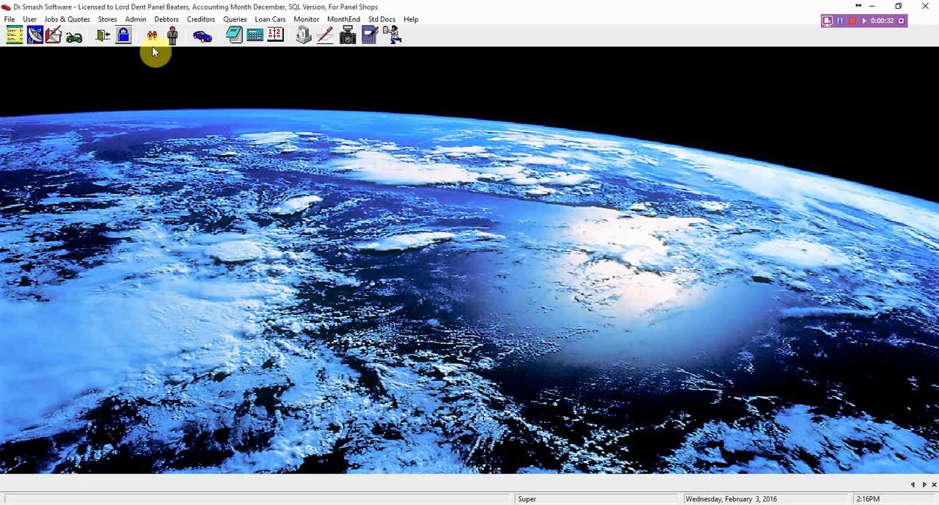
{"action": "left_click", "coordinate": [67, 19]}
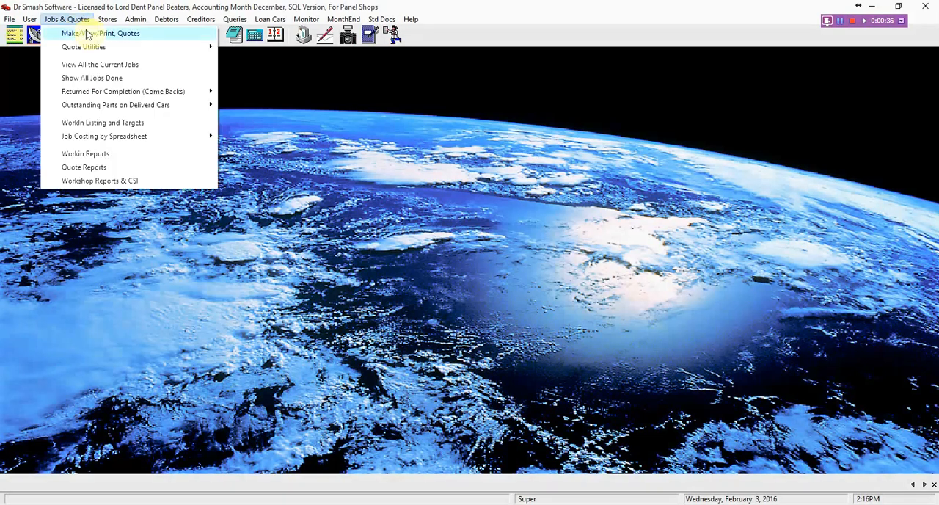
Open Estimate Lookup via Make/Edit Quotes and sort by claim number, insurer and quoter
{"action": "left_click", "coordinate": [100, 32]}
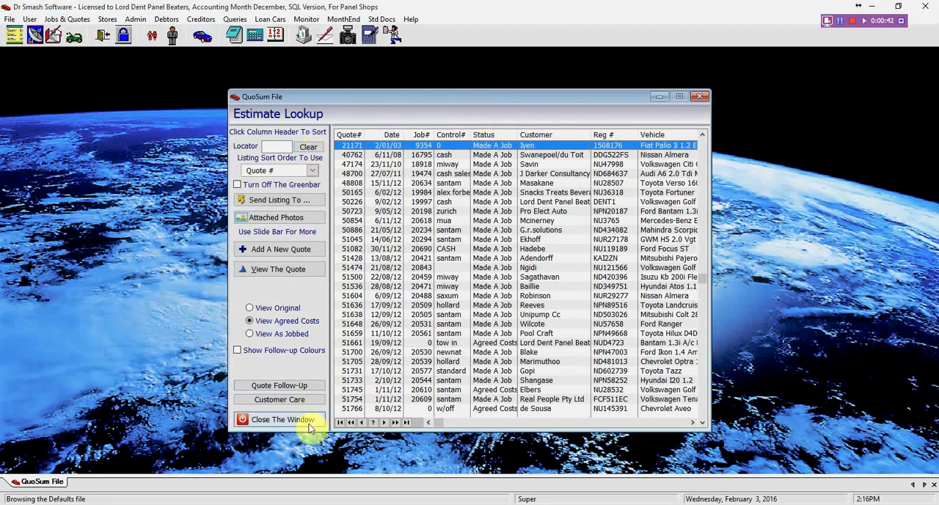
{"action": "mouse_move", "coordinate": [309, 290]}
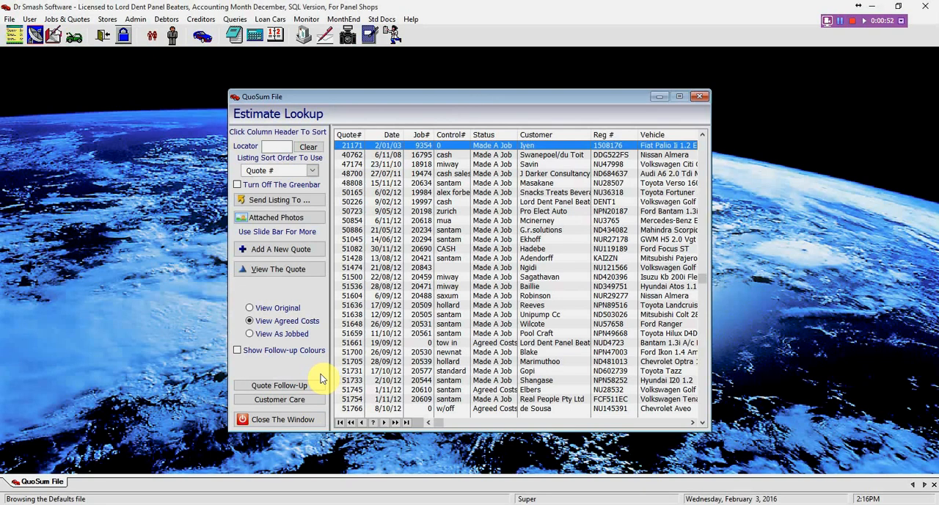
{"action": "mouse_move", "coordinate": [468, 399]}
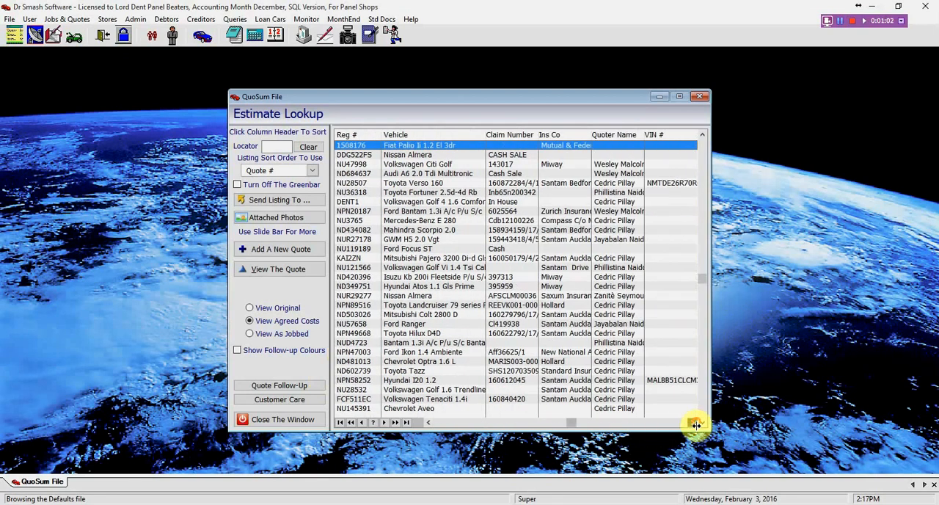
{"action": "scroll", "scroll_direction": "right", "scroll_amount": 3}
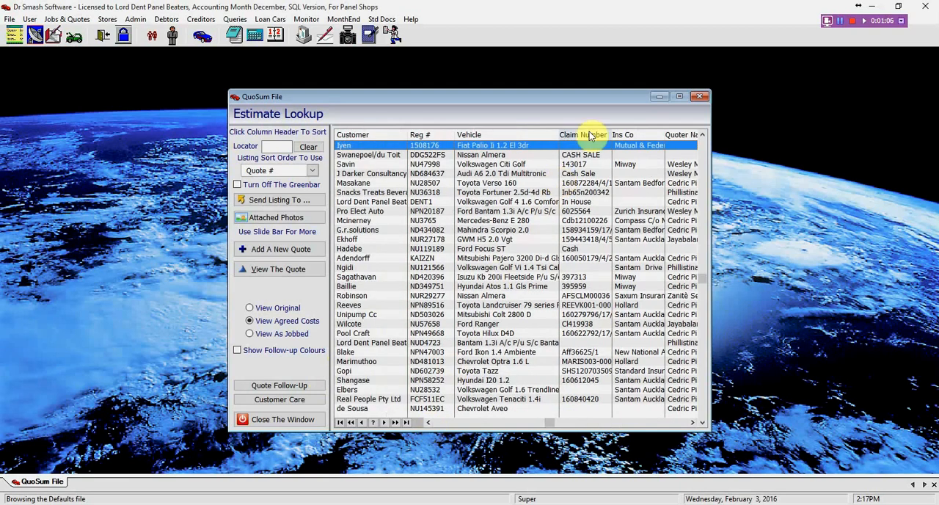
{"action": "left_click", "coordinate": [621, 133]}
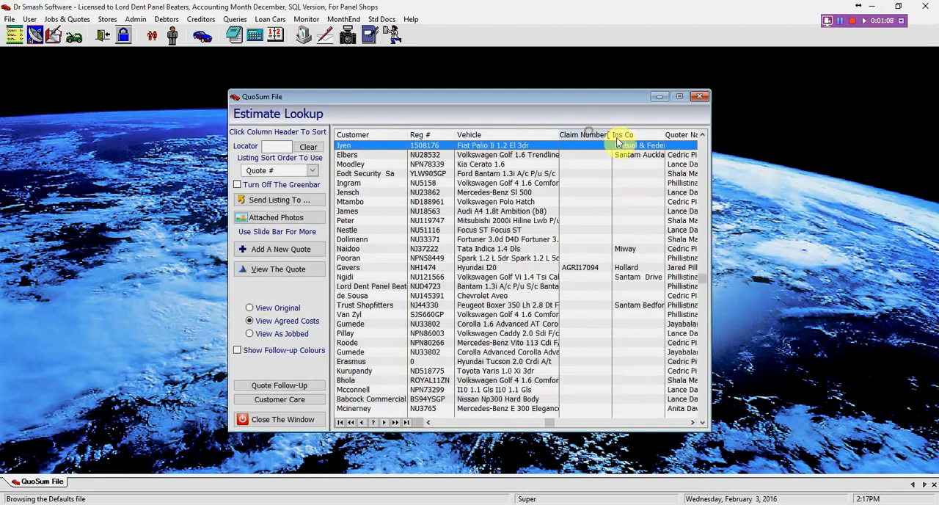
{"action": "left_click", "coordinate": [622, 133]}
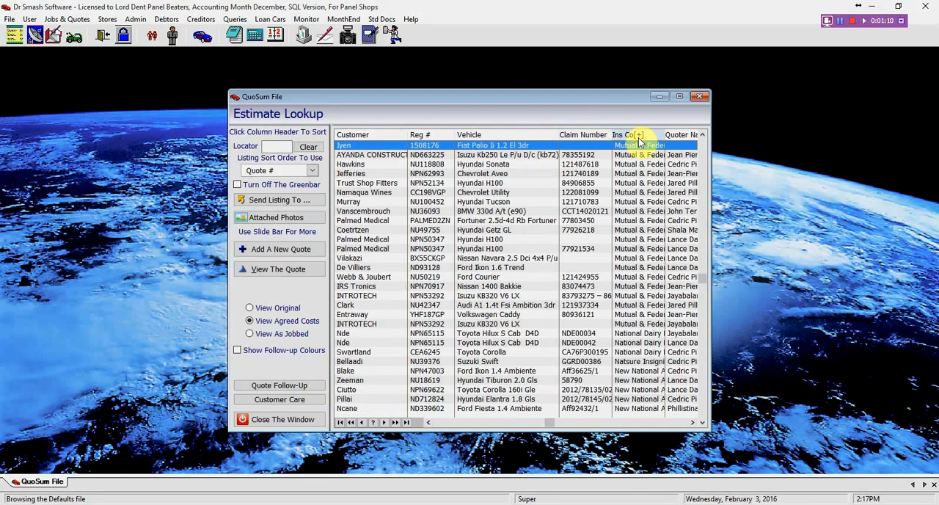
{"action": "left_click", "coordinate": [678, 133]}
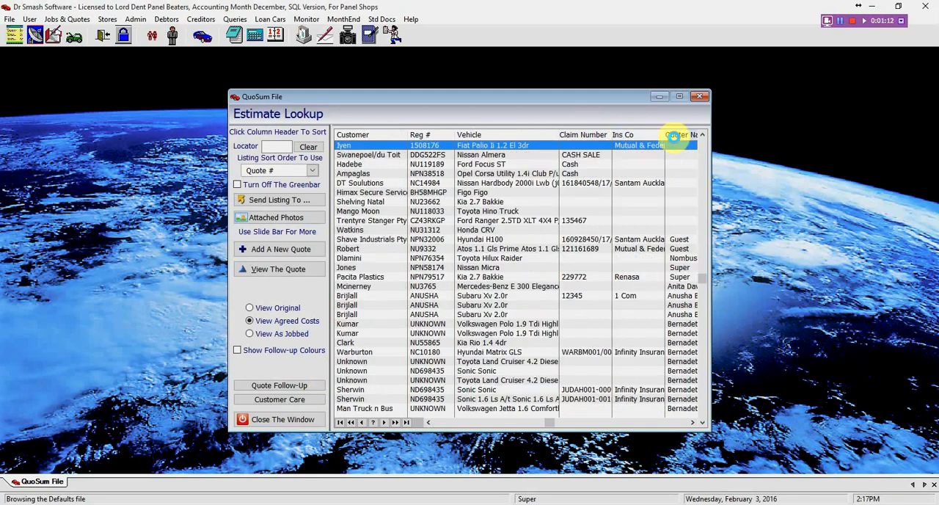
Re-sort the quotes by vehicle, then customer, ending ordered by quote number
{"action": "left_click", "coordinate": [469, 133]}
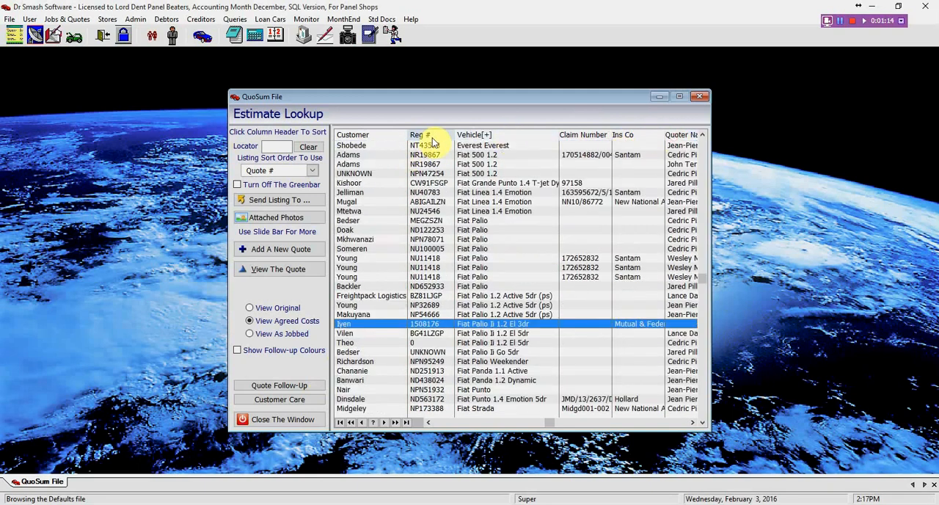
{"action": "left_click", "coordinate": [352, 133]}
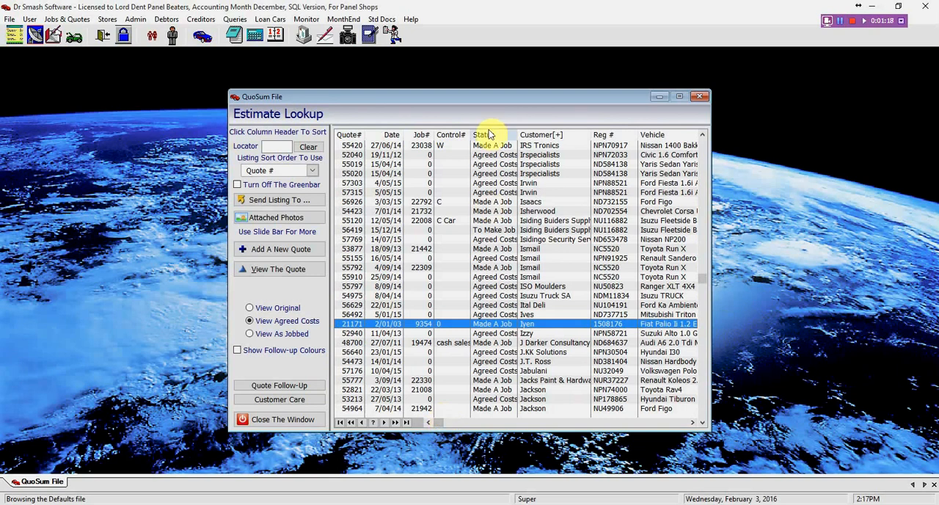
{"action": "left_click", "coordinate": [348, 133]}
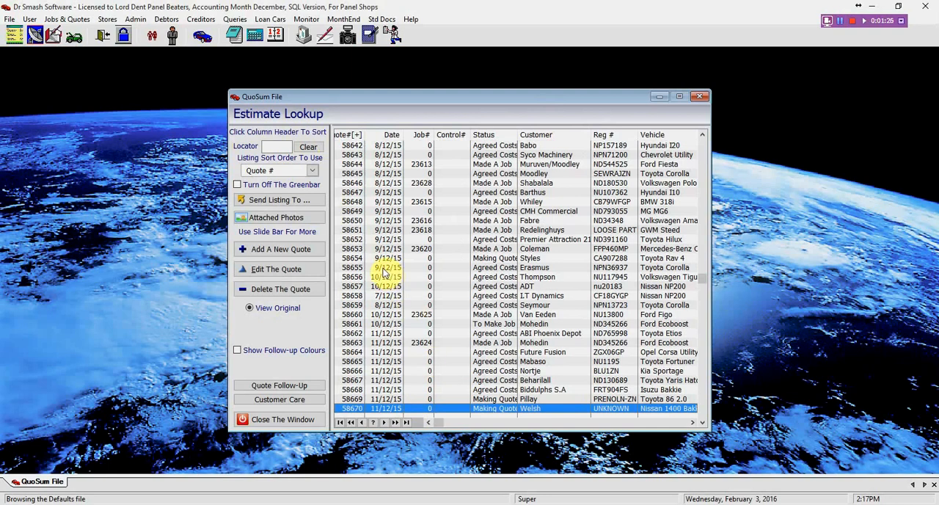
{"action": "mouse_move", "coordinate": [308, 250]}
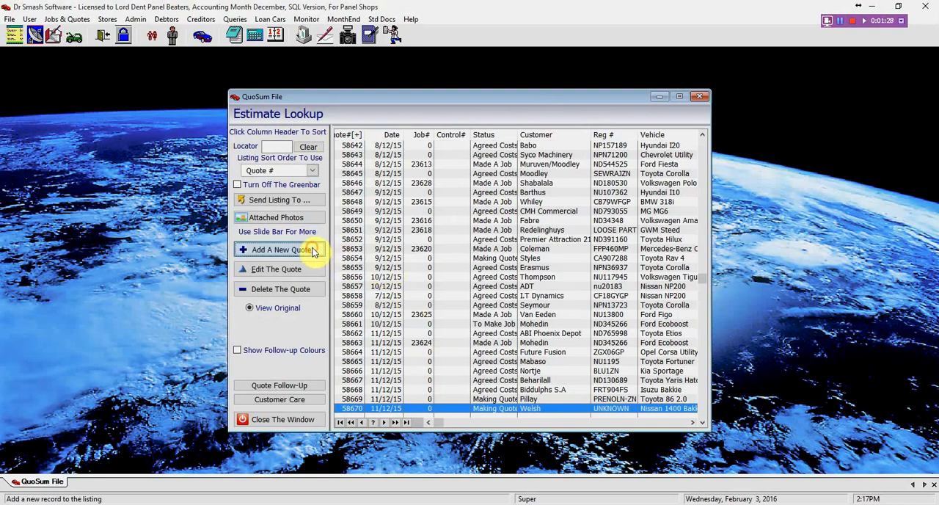
Add a new quote and filter vehicles by registration ND3 down to the Opel Kadett 1.3
{"action": "left_click", "coordinate": [277, 249]}
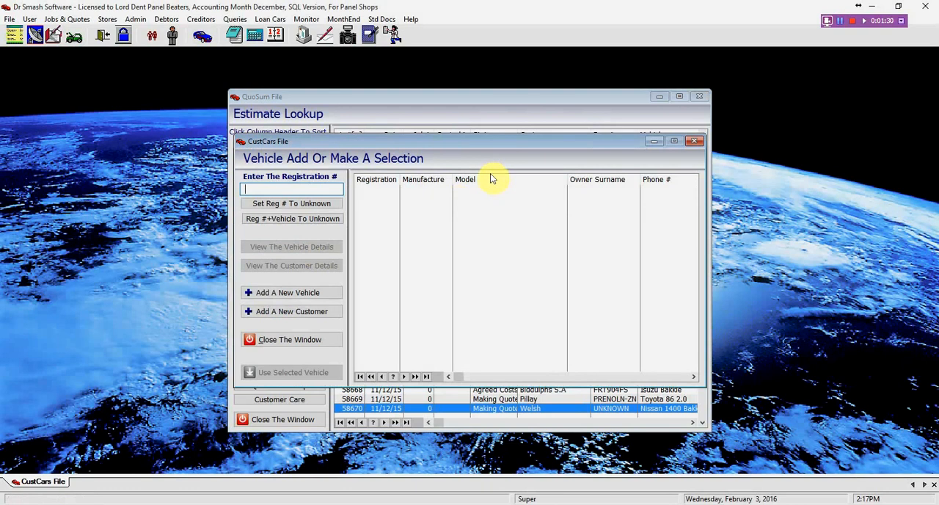
{"action": "mouse_move", "coordinate": [506, 166]}
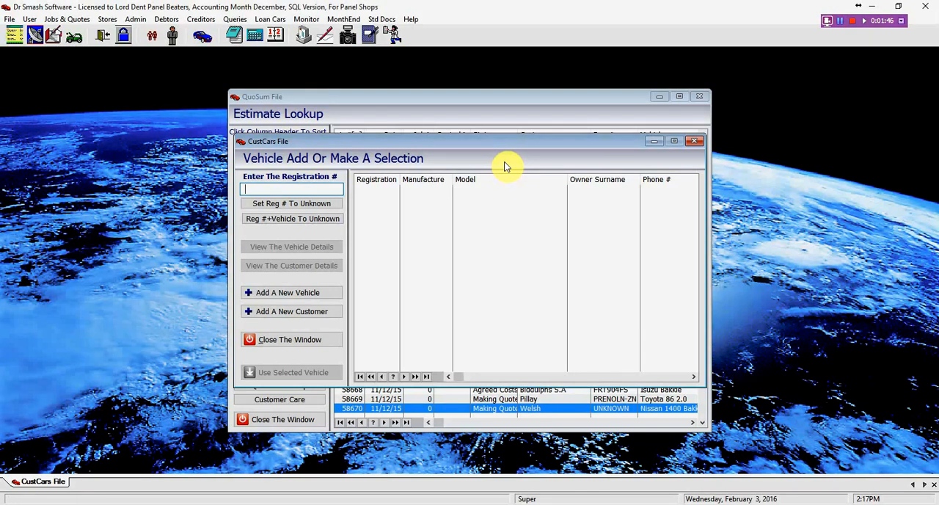
{"action": "type", "text": "N"}
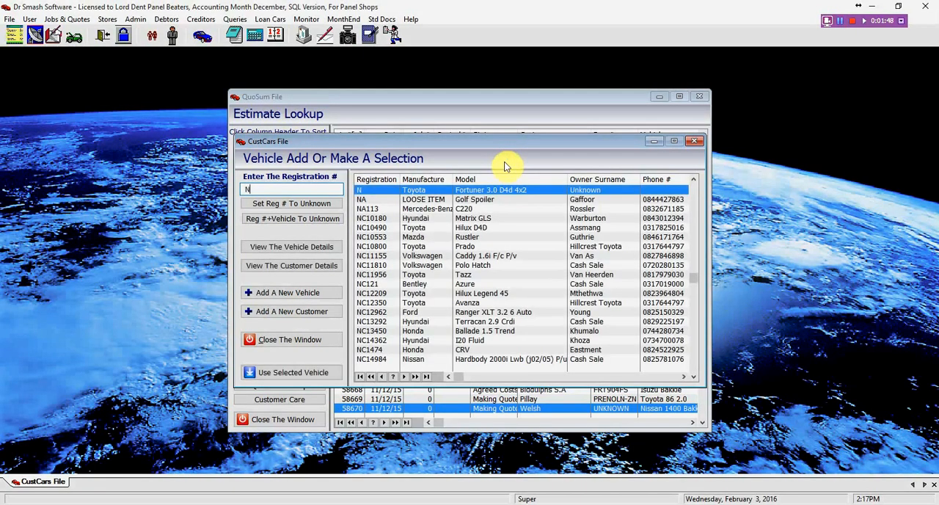
{"action": "type", "text": "D"}
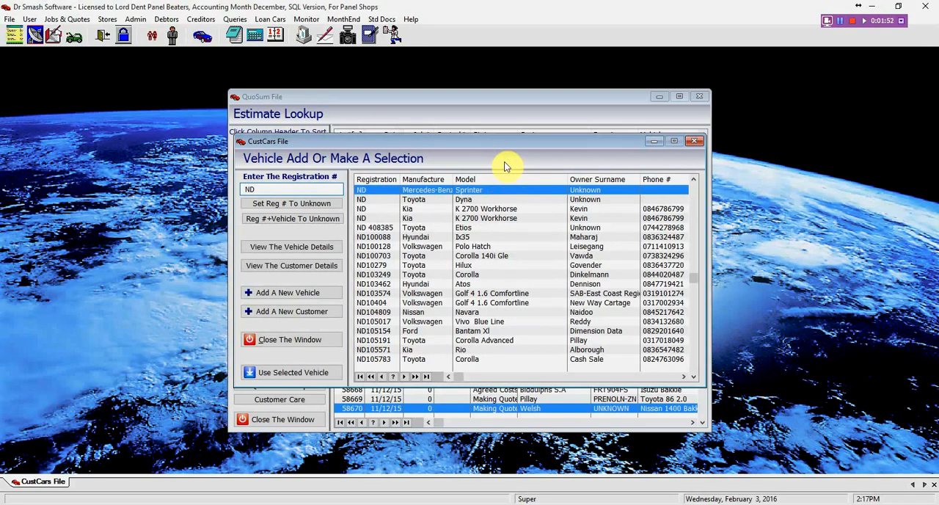
{"action": "type", "text": "309"}
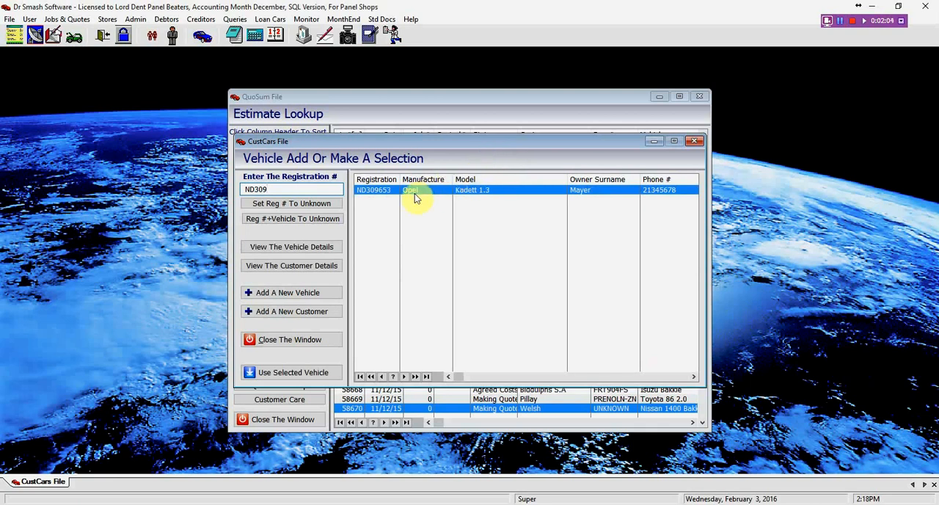
{"action": "mouse_move", "coordinate": [383, 198]}
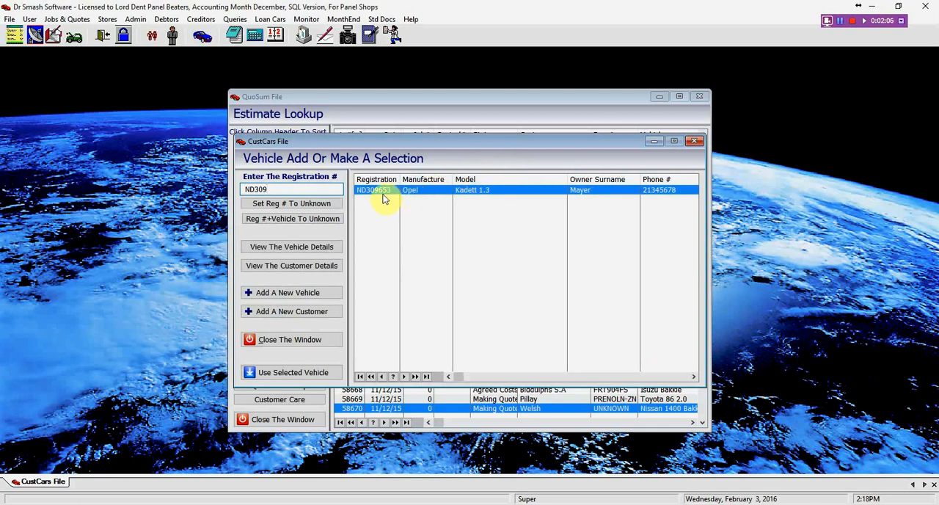
{"action": "mouse_move", "coordinate": [484, 194]}
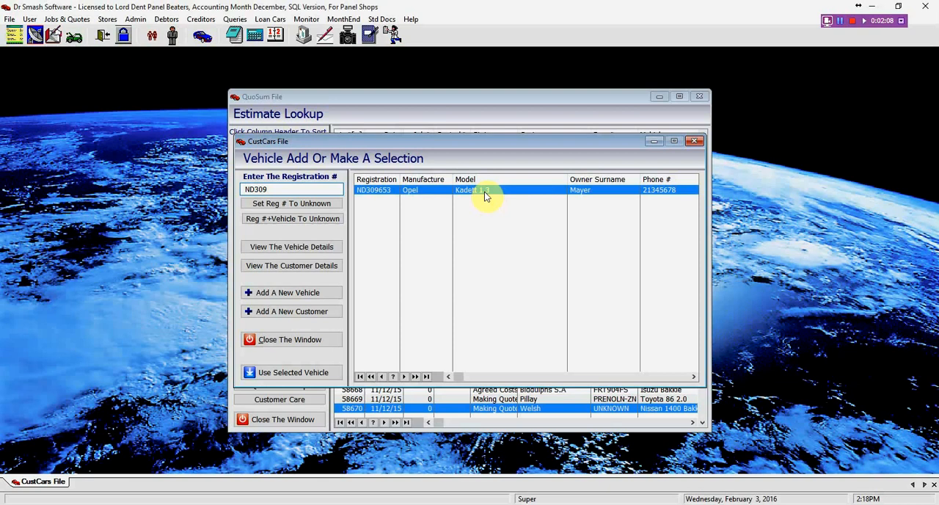
{"action": "mouse_move", "coordinate": [516, 196]}
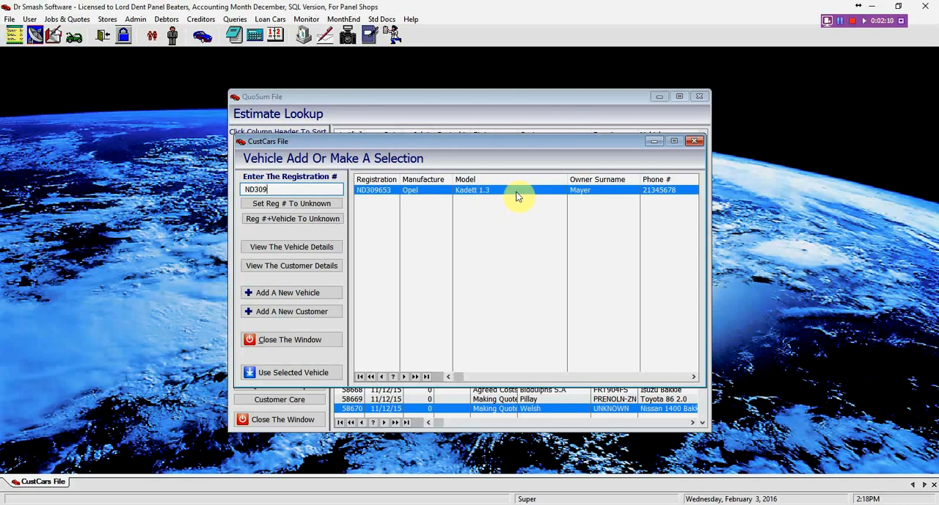
Select the Opel Kadett, add the Left Front Fender line via Lff, and pick decal, liner and moulding parts
{"action": "left_click", "coordinate": [290, 372]}
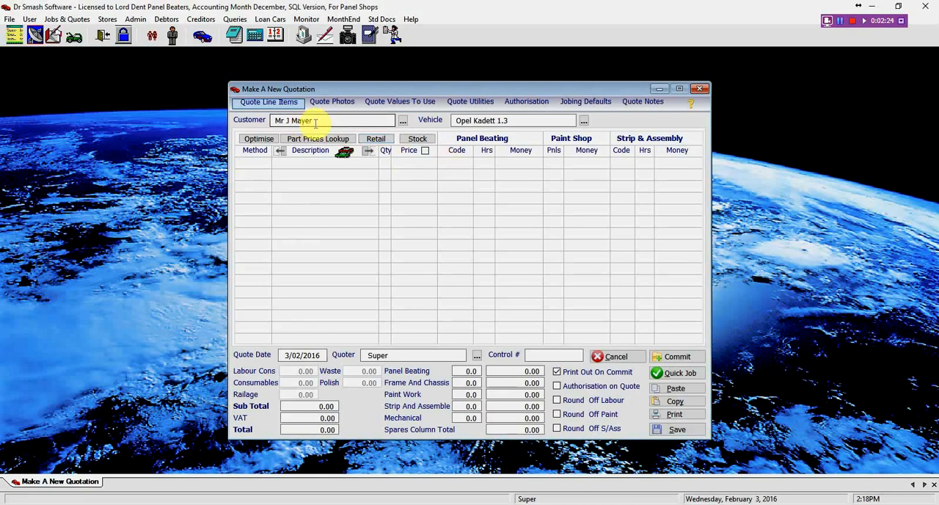
{"action": "mouse_move", "coordinate": [405, 302]}
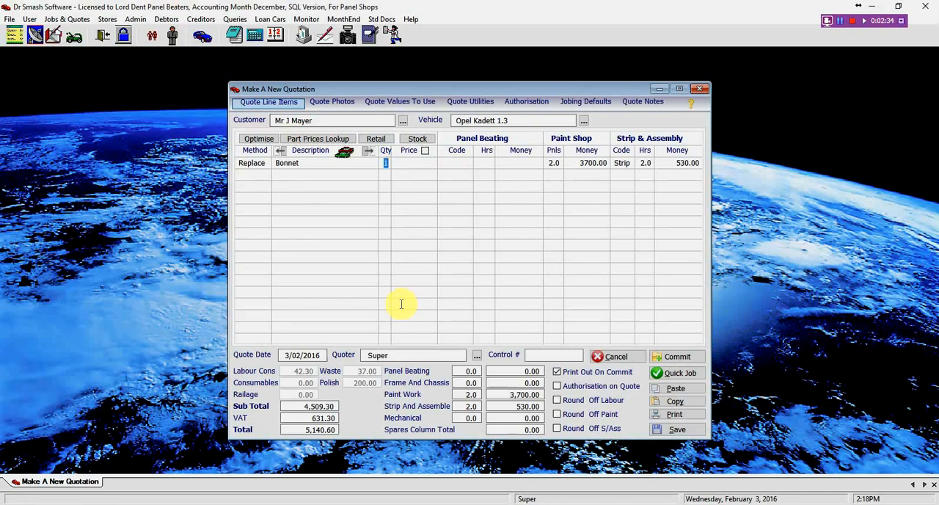
{"action": "type", "text": "Lff"}
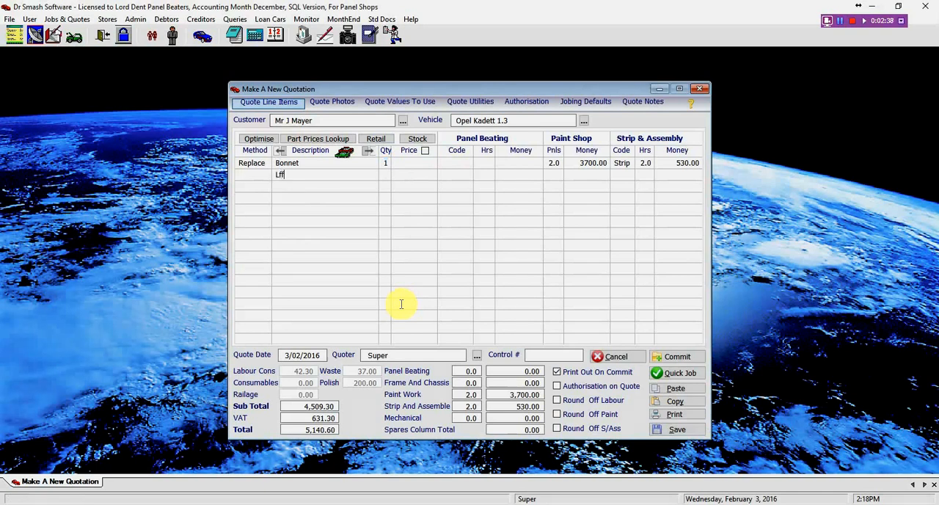
{"action": "key", "text": "Return"}
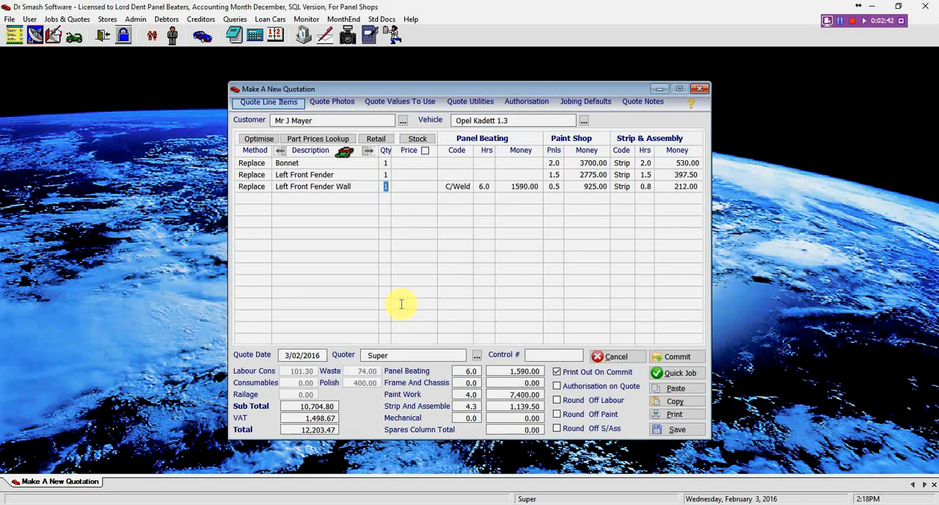
{"action": "mouse_move", "coordinate": [284, 111]}
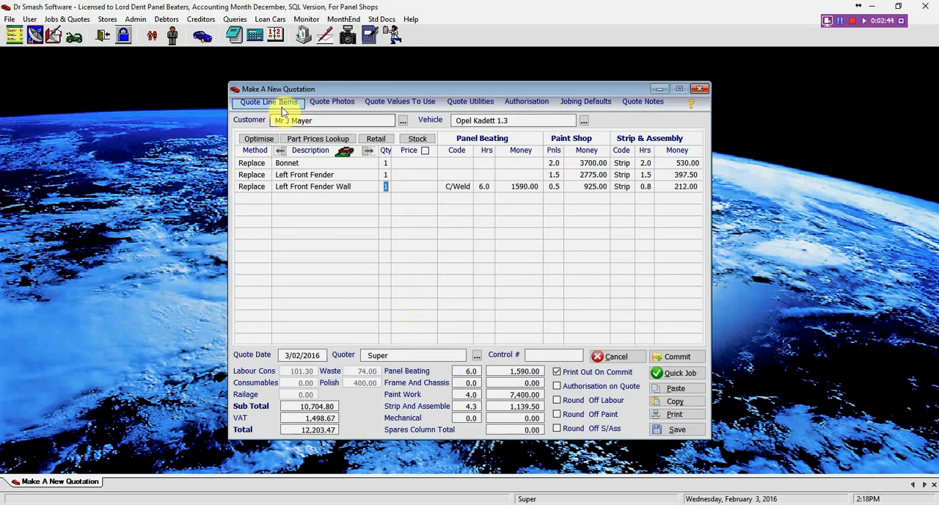
{"action": "left_click", "coordinate": [345, 150]}
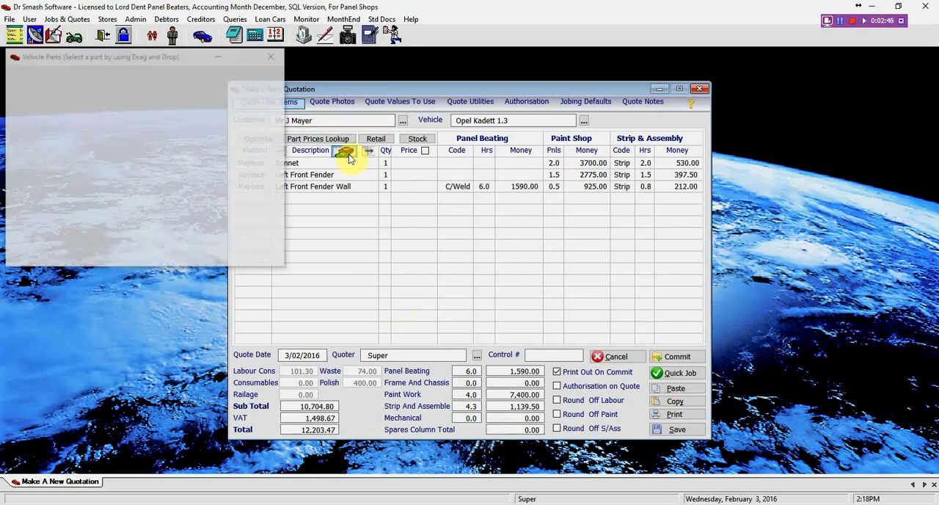
{"action": "left_click", "coordinate": [346, 153]}
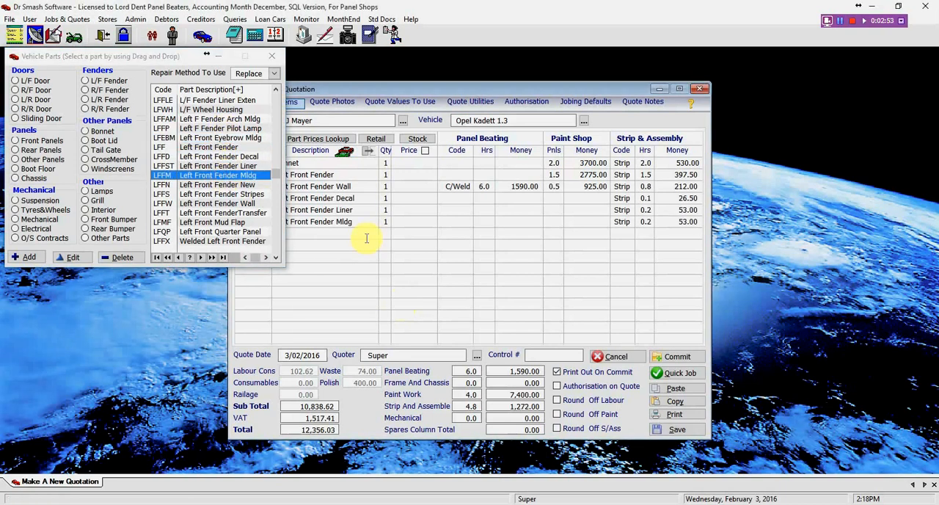
{"action": "left_click", "coordinate": [272, 56]}
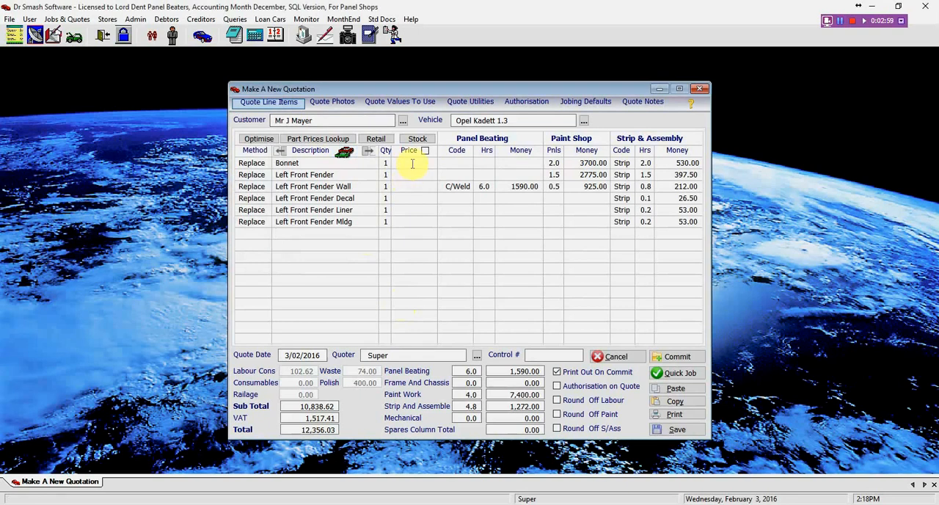
Price the parts 5000, 2500.00, 500 and 6000, bringing the quote total to 41,716.71
{"action": "type", "text": "5000.00"}
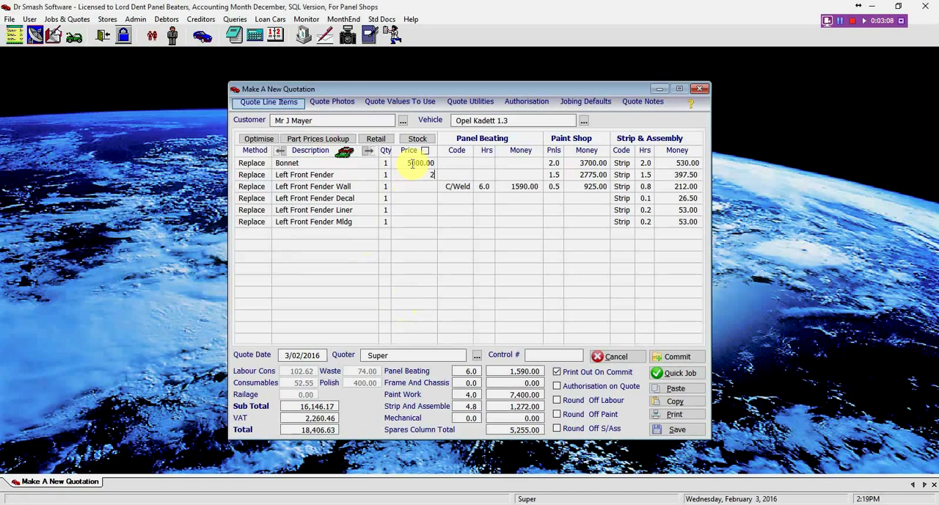
{"action": "type", "text": "2500.00"}
{"action": "left_click", "coordinate": [413, 198]}
{"action": "type", "text": "4"}
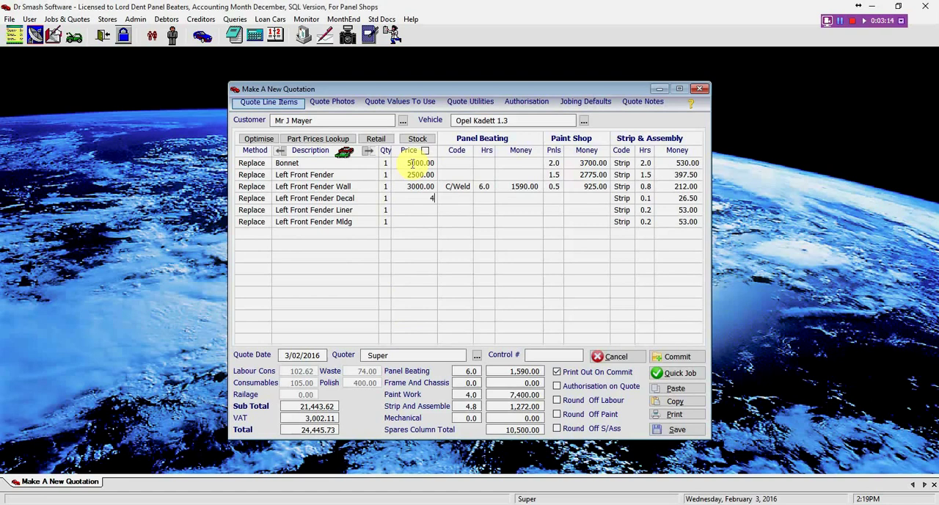
{"action": "type", "text": "500"}
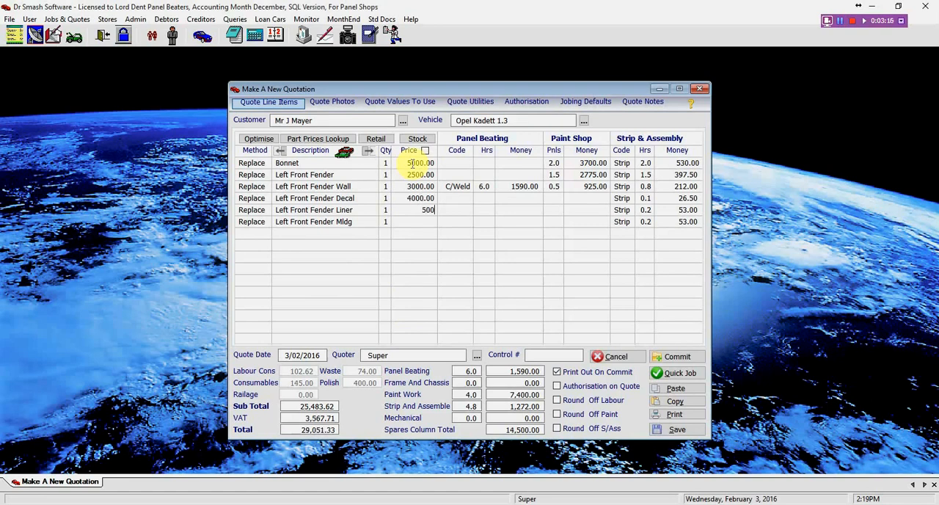
{"action": "type", "text": "6000"}
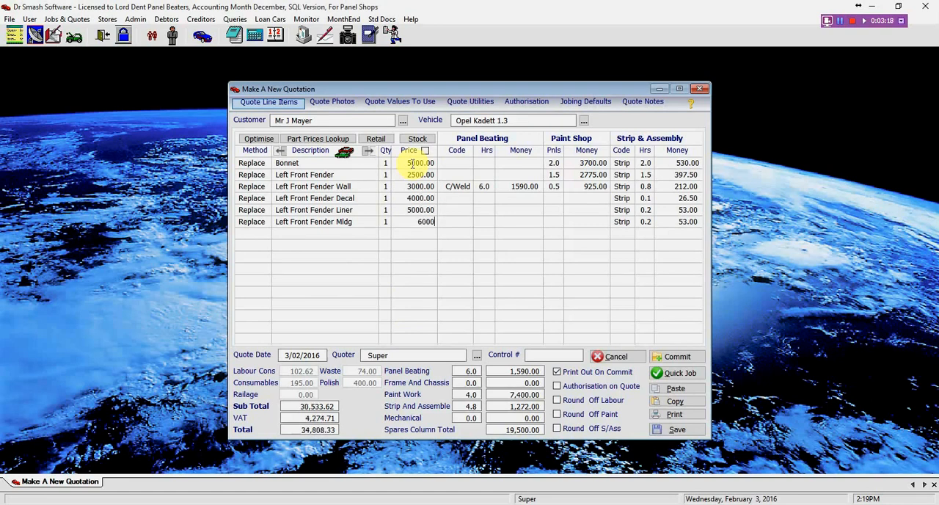
{"action": "key", "text": "Return"}
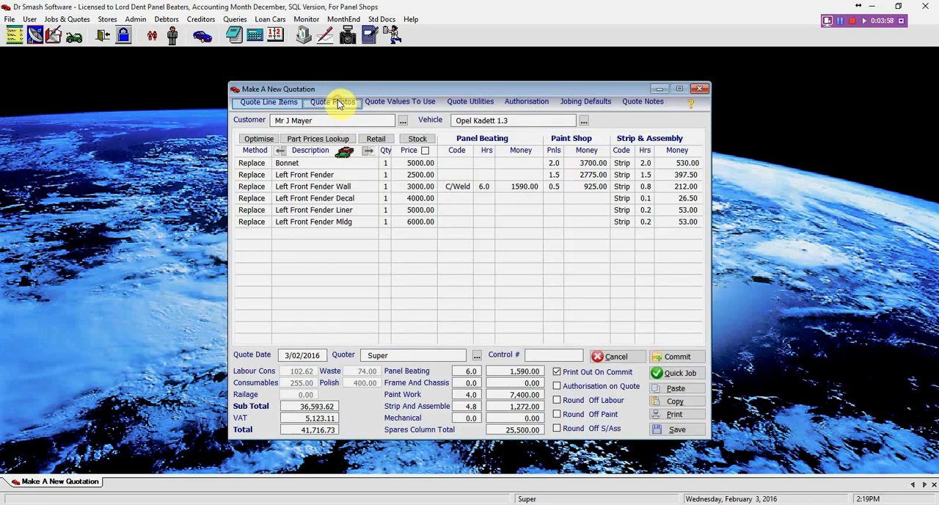
On Quote Photos, open the printed-quote photo chooser and try auto-adding photos, finding none
{"action": "left_click", "coordinate": [331, 102]}
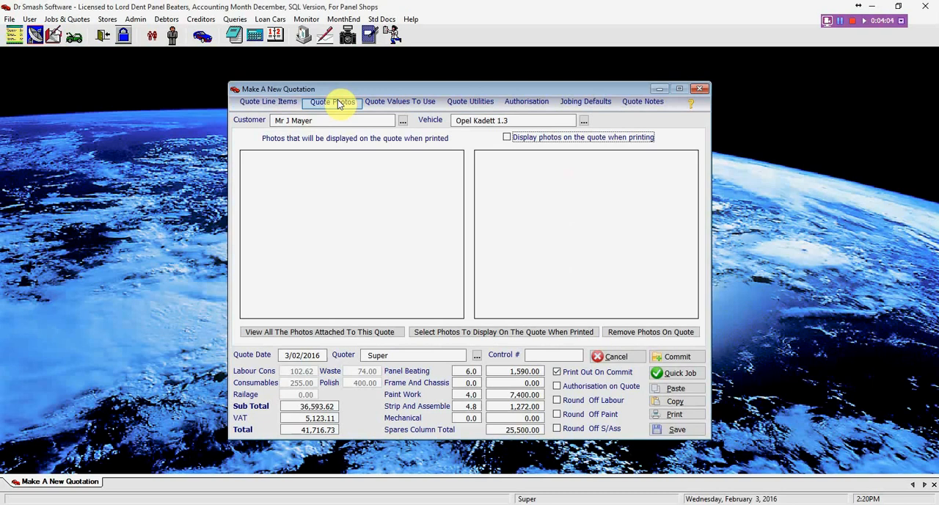
{"action": "mouse_move", "coordinate": [490, 303]}
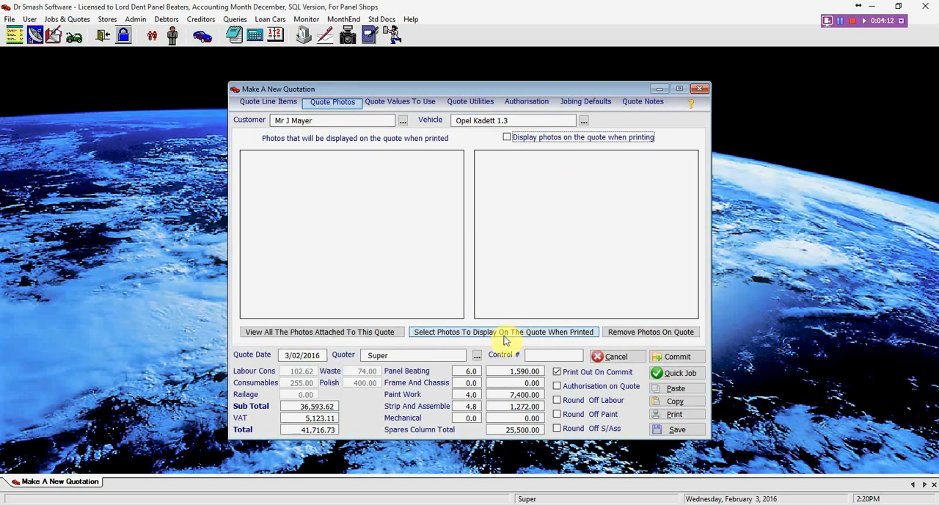
{"action": "left_click", "coordinate": [503, 332]}
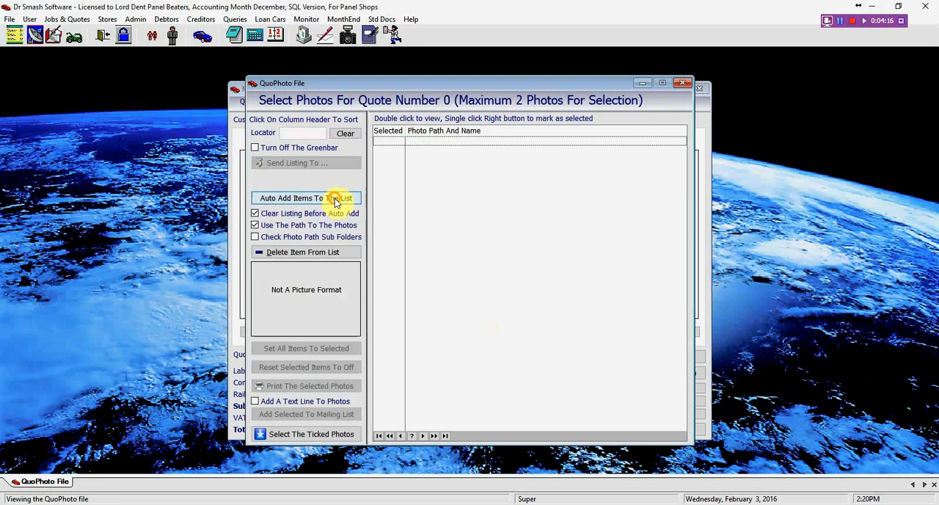
{"action": "left_click", "coordinate": [305, 198]}
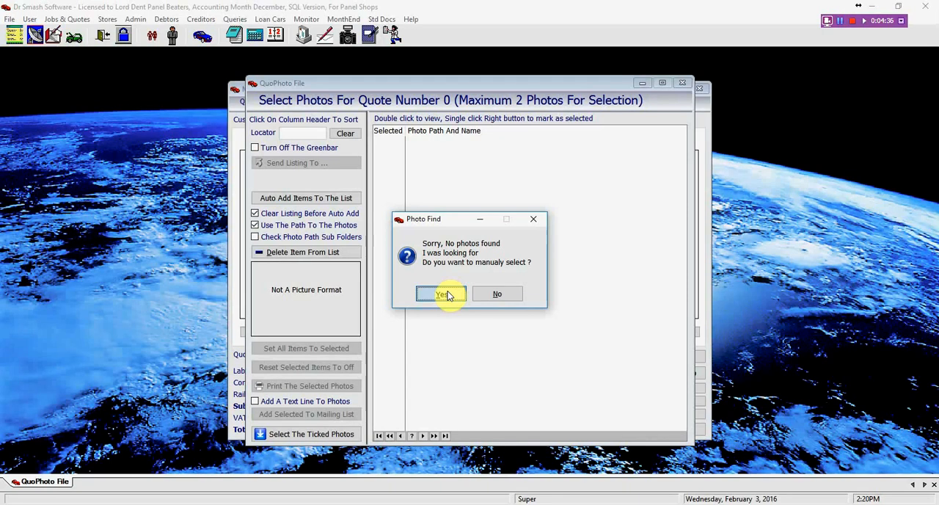
Hand-pick the six ND309653 photo files, mark all selected and attach them to the quote
{"action": "left_click", "coordinate": [440, 293]}
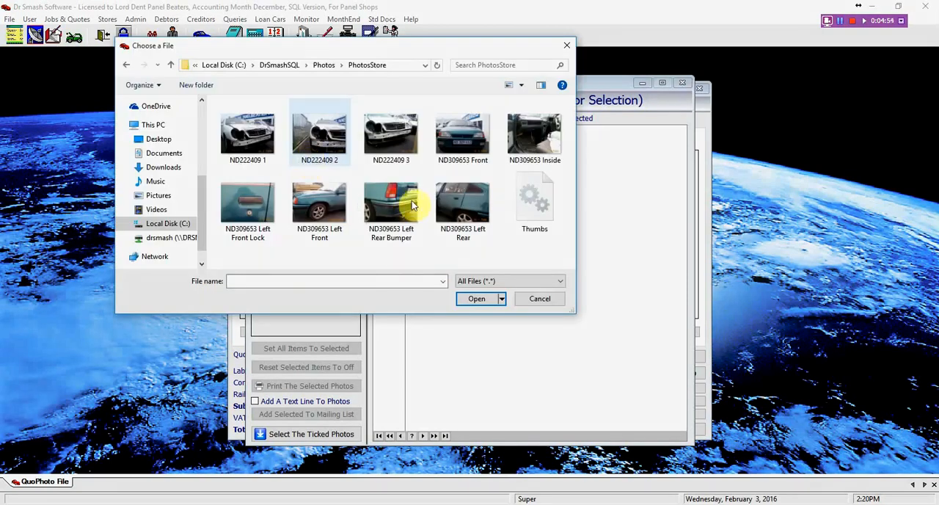
{"action": "mouse_move", "coordinate": [463, 135]}
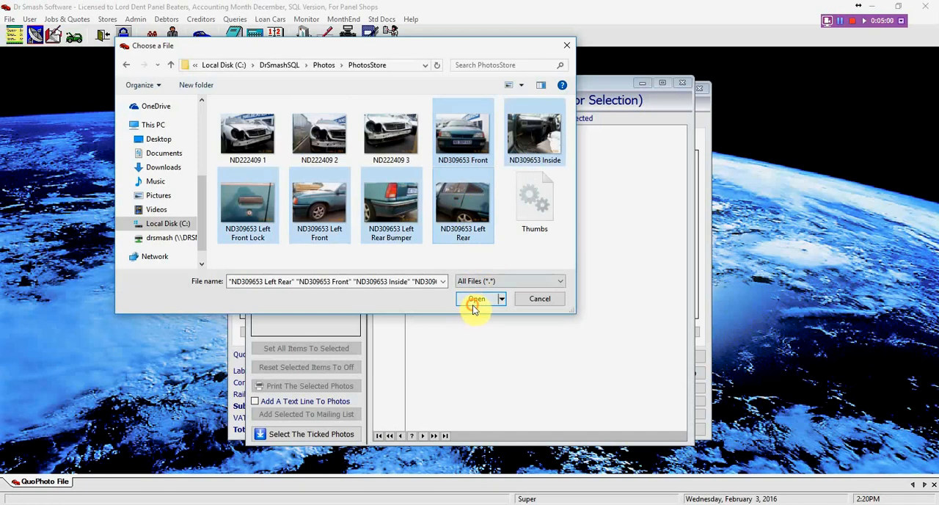
{"action": "left_click", "coordinate": [475, 299]}
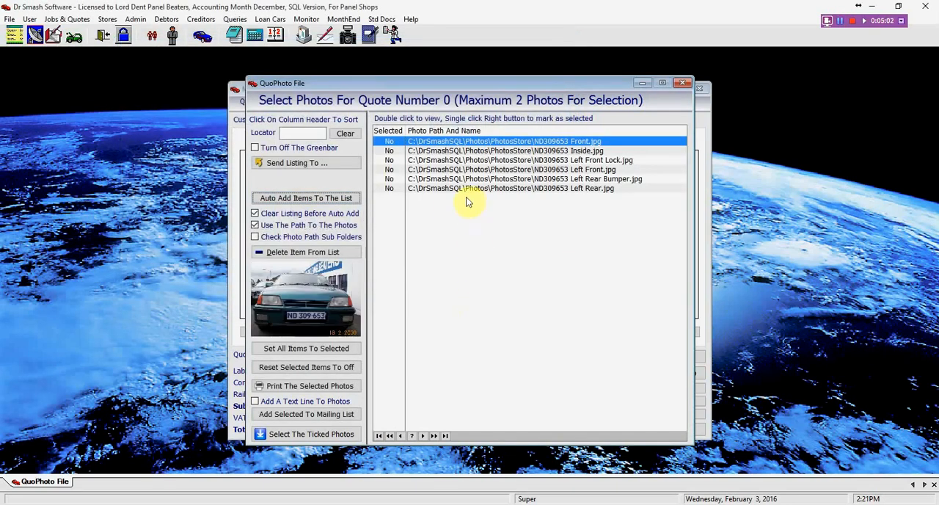
{"action": "left_click", "coordinate": [305, 348]}
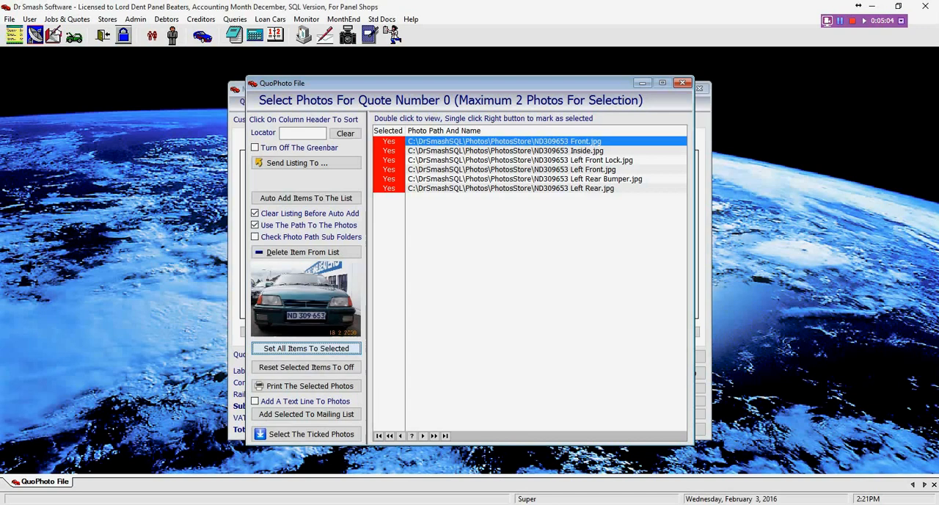
{"action": "mouse_move", "coordinate": [370, 355]}
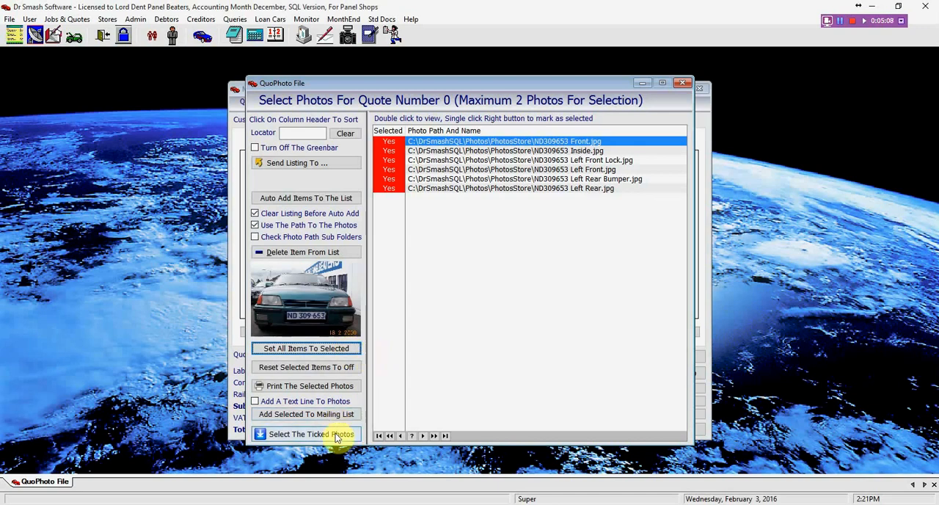
{"action": "left_click", "coordinate": [305, 434]}
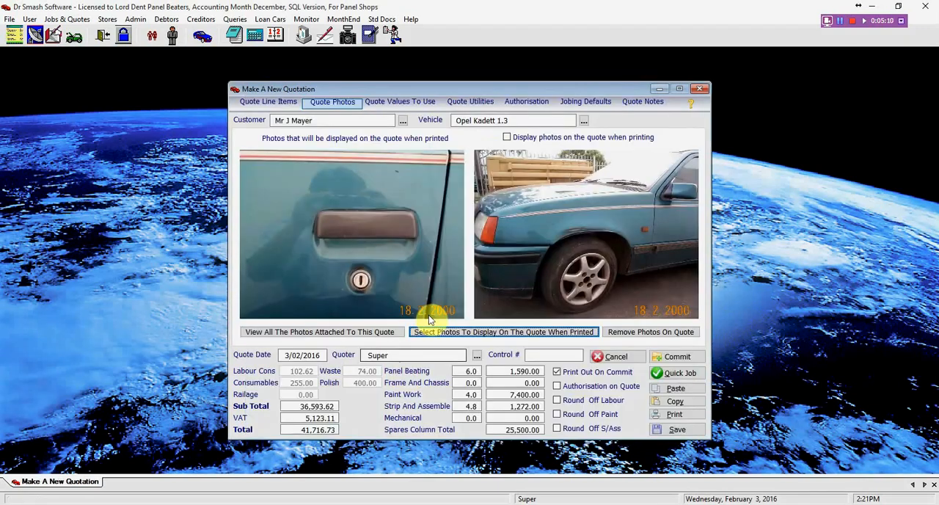
{"action": "mouse_move", "coordinate": [432, 242]}
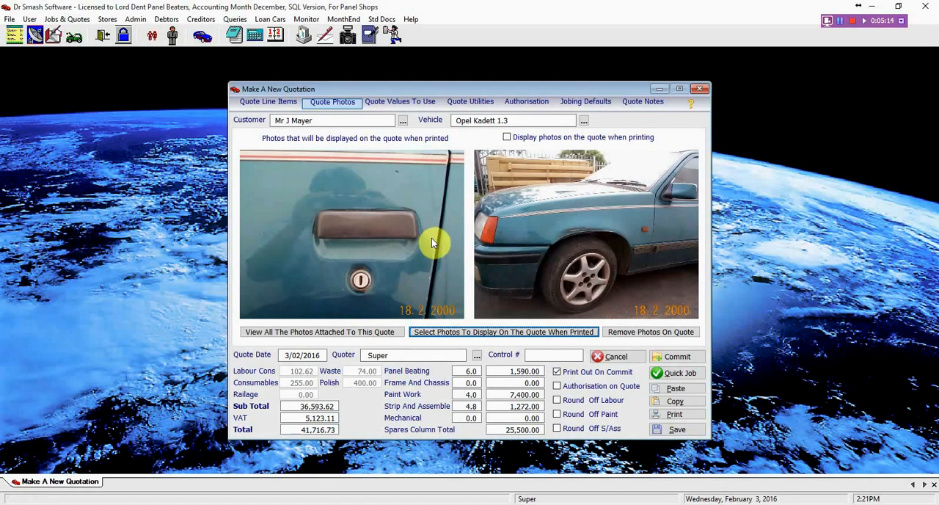
View the photos now attached to the quote, then move to the Quote Values To Use page
{"action": "left_click", "coordinate": [321, 331]}
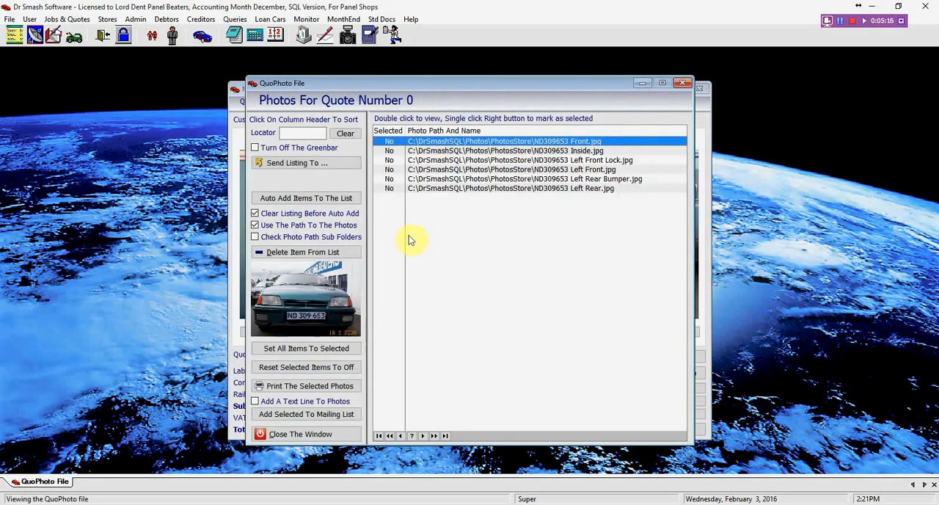
{"action": "mouse_move", "coordinate": [329, 426]}
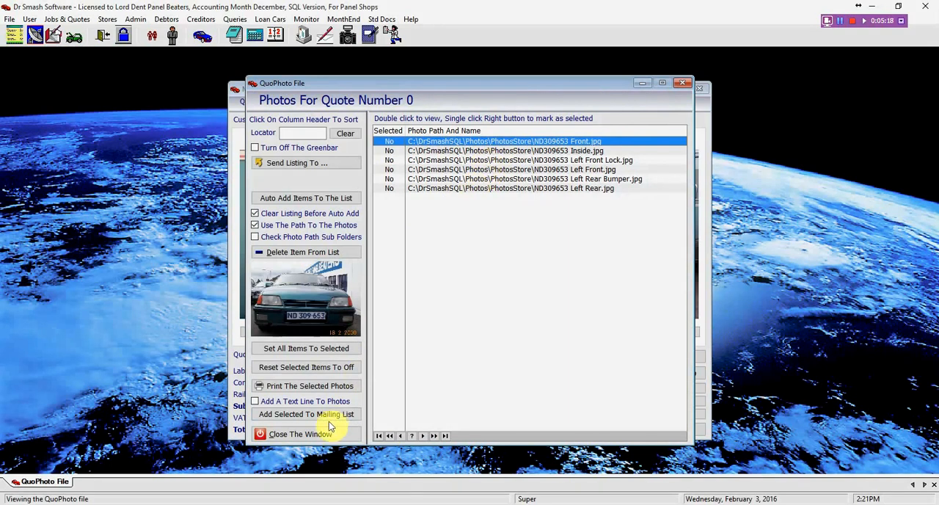
{"action": "left_click", "coordinate": [299, 434]}
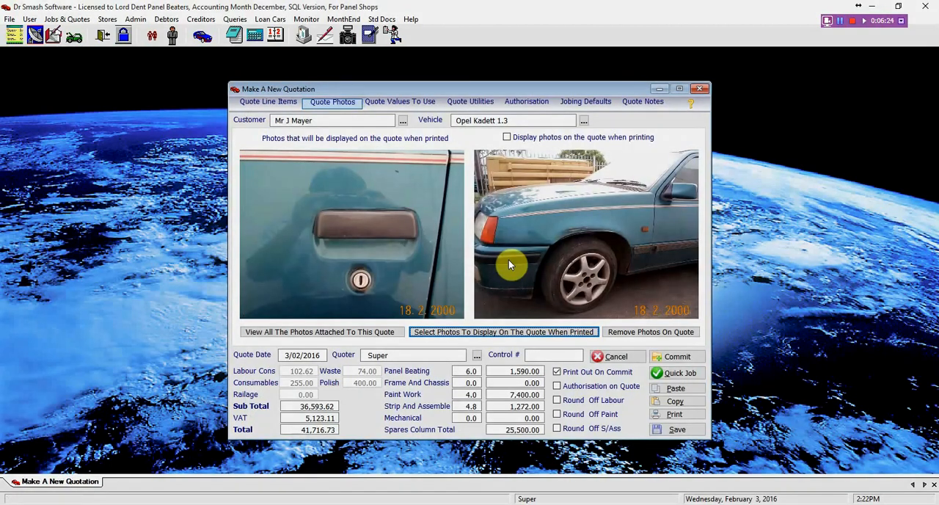
{"action": "left_click", "coordinate": [399, 102]}
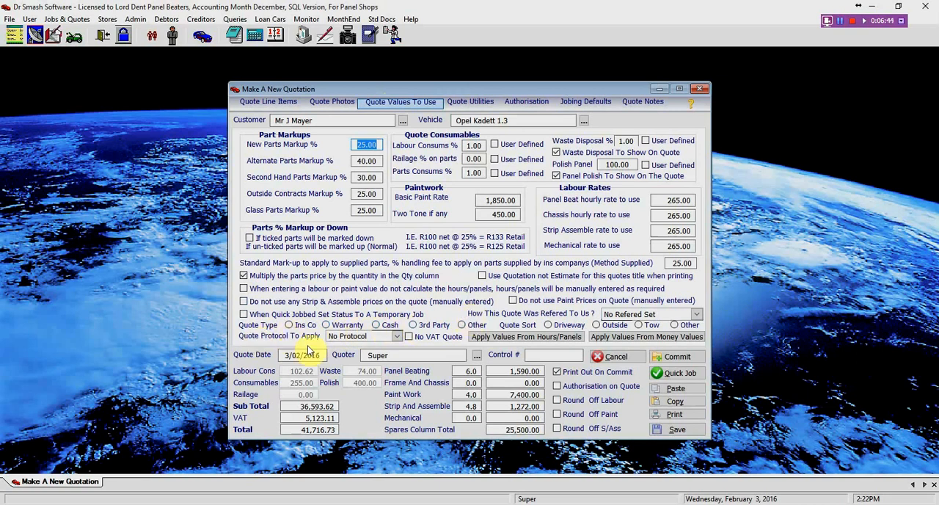
Review the markup, consumable and labour rate fields, then move to the comments and schedules page
{"action": "left_click", "coordinate": [692, 314]}
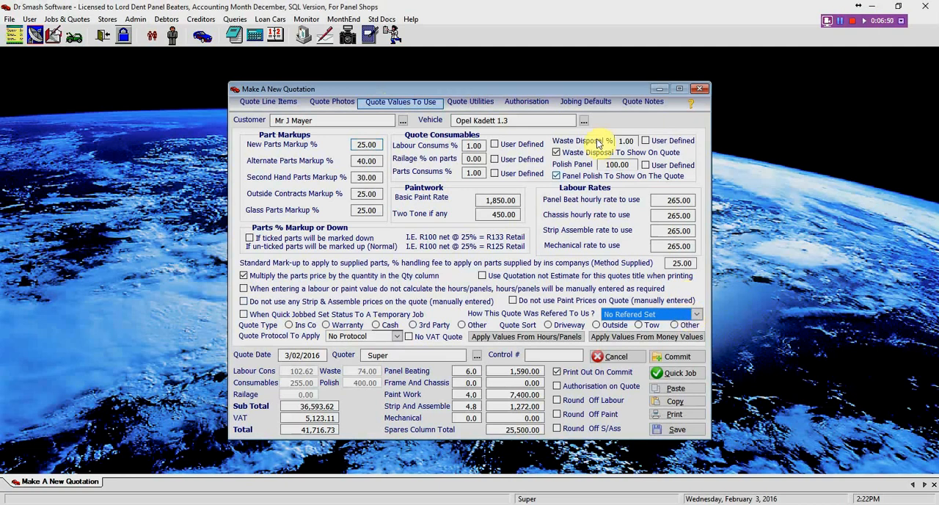
{"action": "mouse_move", "coordinate": [657, 173]}
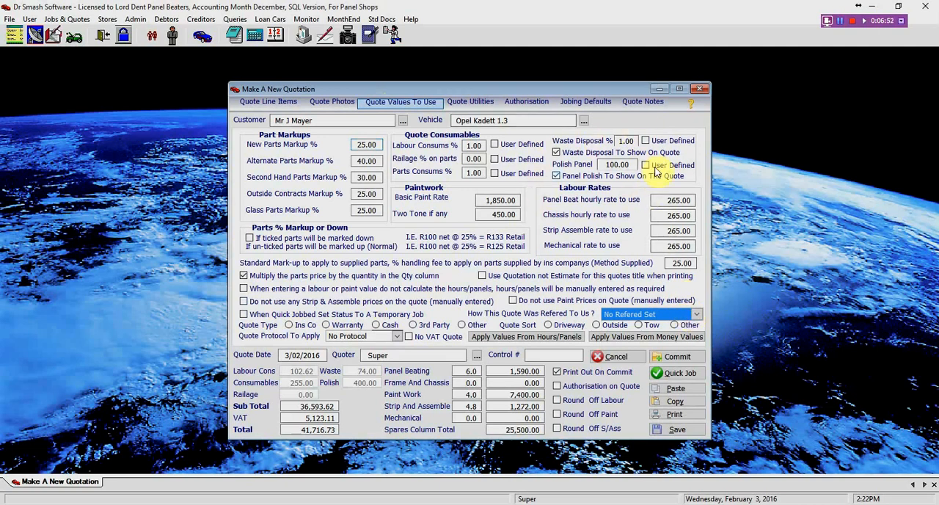
{"action": "mouse_move", "coordinate": [653, 190]}
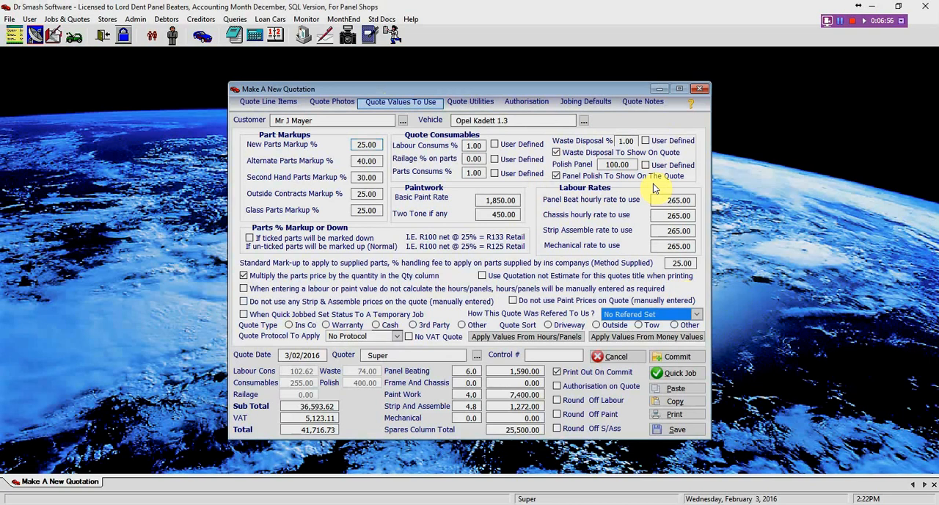
{"action": "mouse_move", "coordinate": [483, 109]}
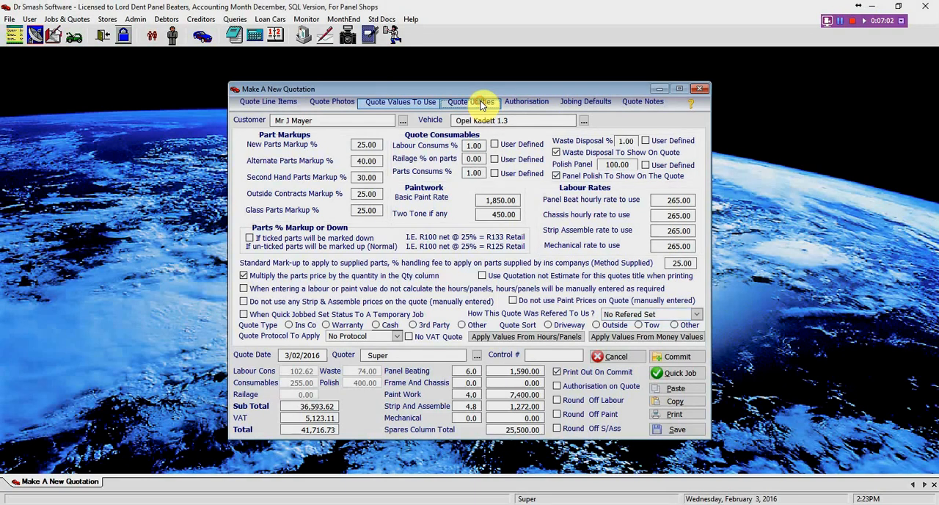
{"action": "left_click", "coordinate": [469, 101]}
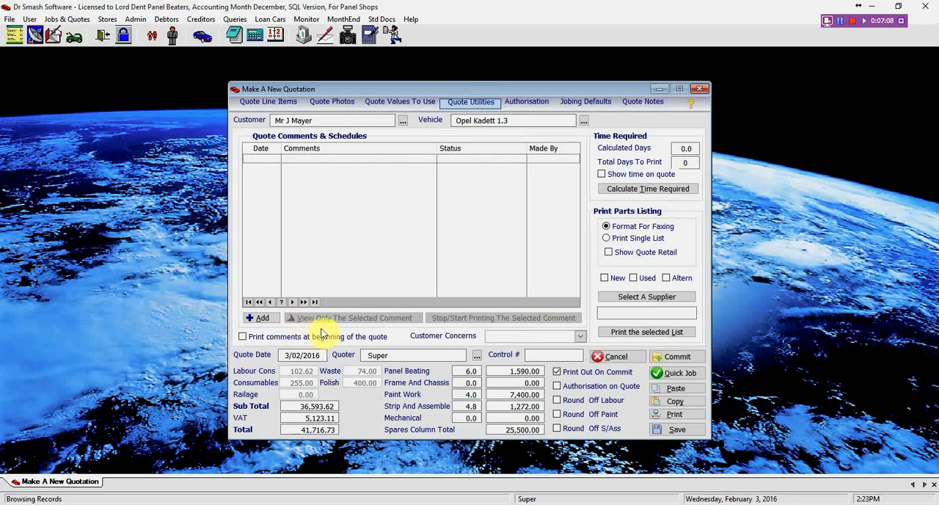
{"action": "mouse_move", "coordinate": [464, 298]}
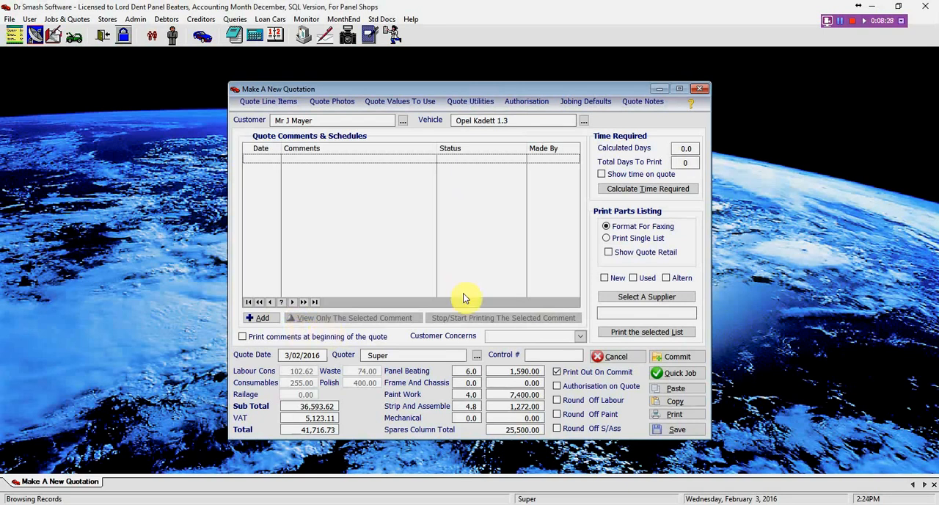
{"action": "mouse_move", "coordinate": [497, 106]}
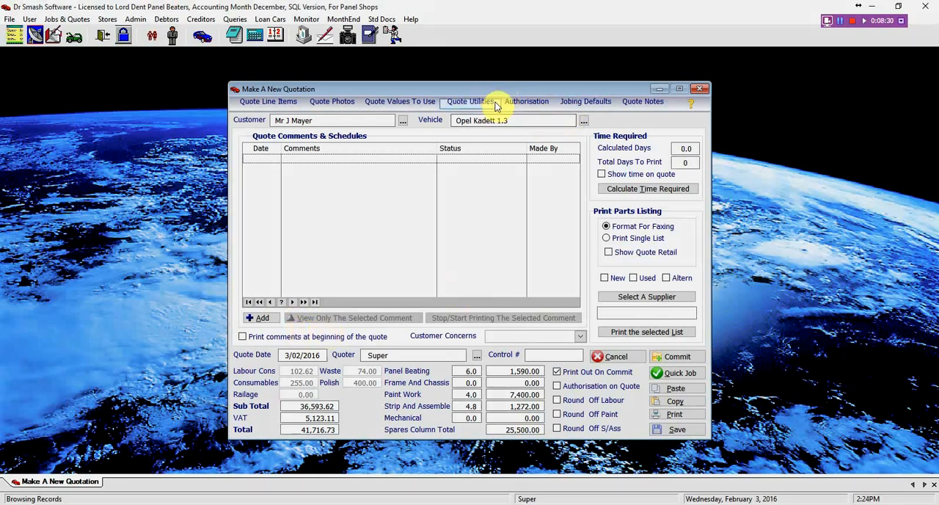
{"action": "left_click", "coordinate": [526, 101]}
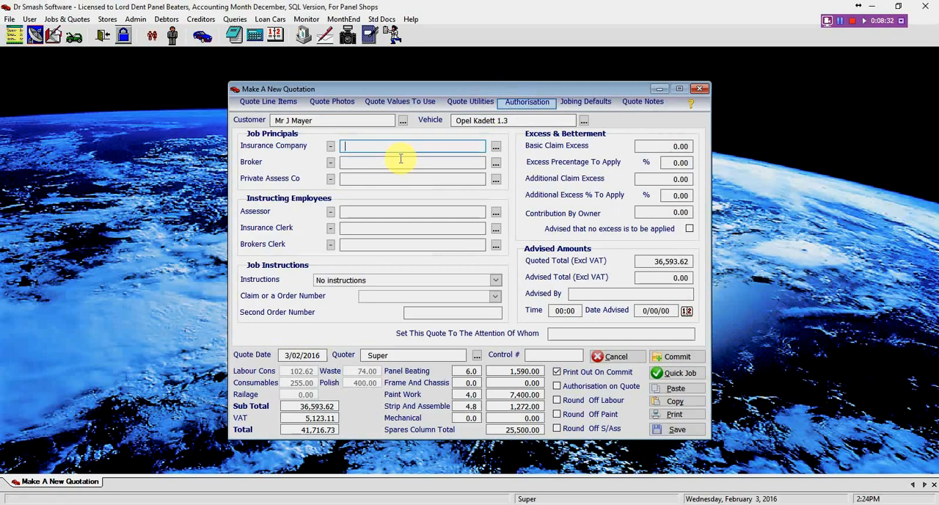
{"action": "mouse_move", "coordinate": [616, 123]}
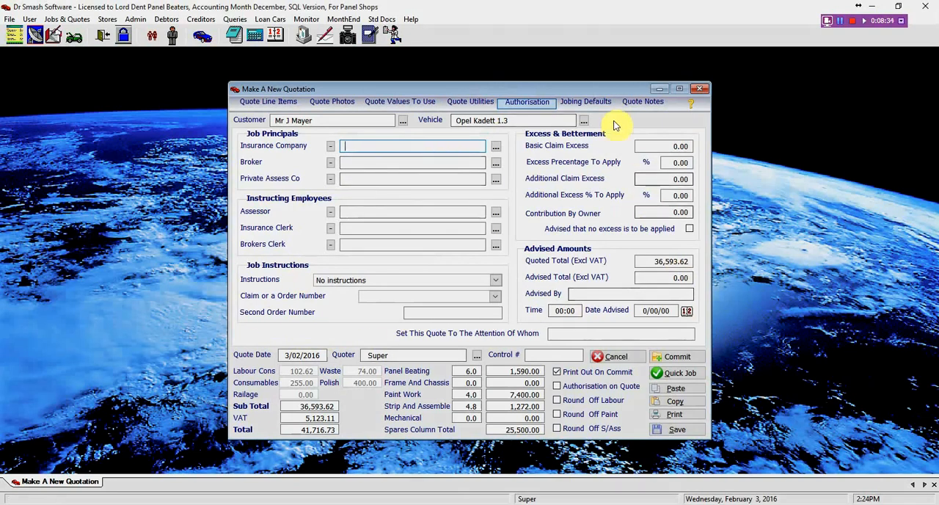
{"action": "left_click", "coordinate": [585, 101]}
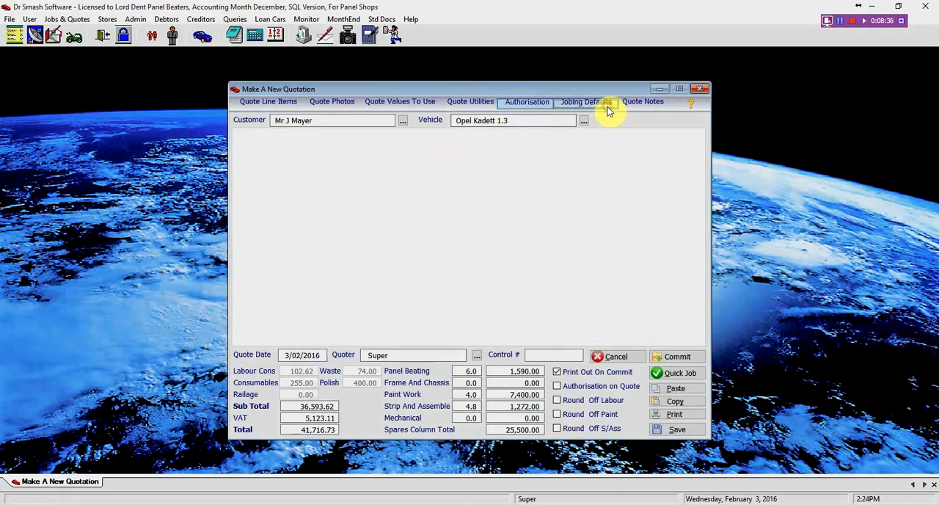
{"action": "left_click", "coordinate": [585, 101]}
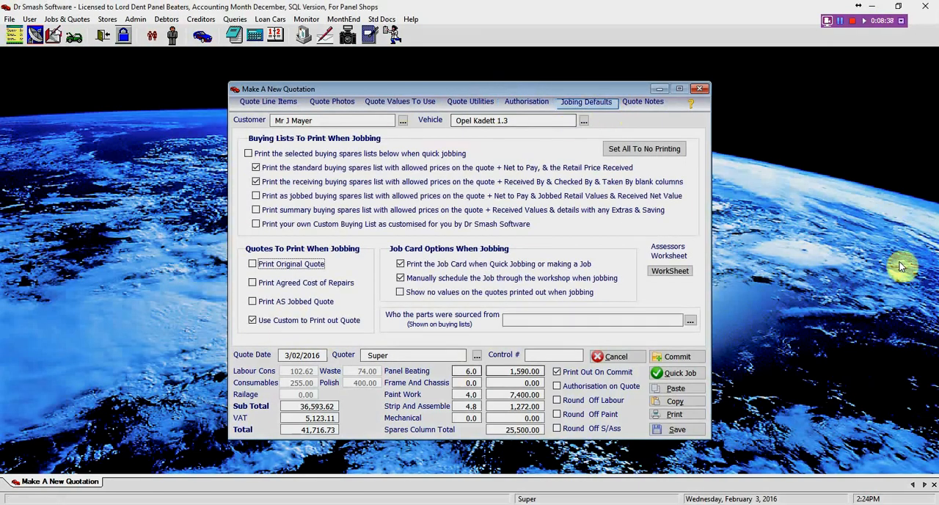
{"action": "left_click", "coordinate": [642, 101]}
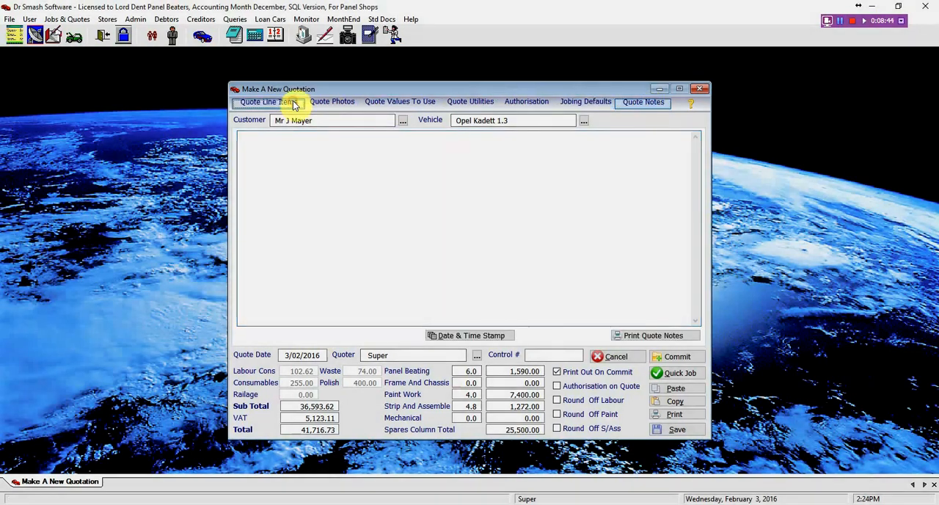
{"action": "left_click", "coordinate": [267, 101]}
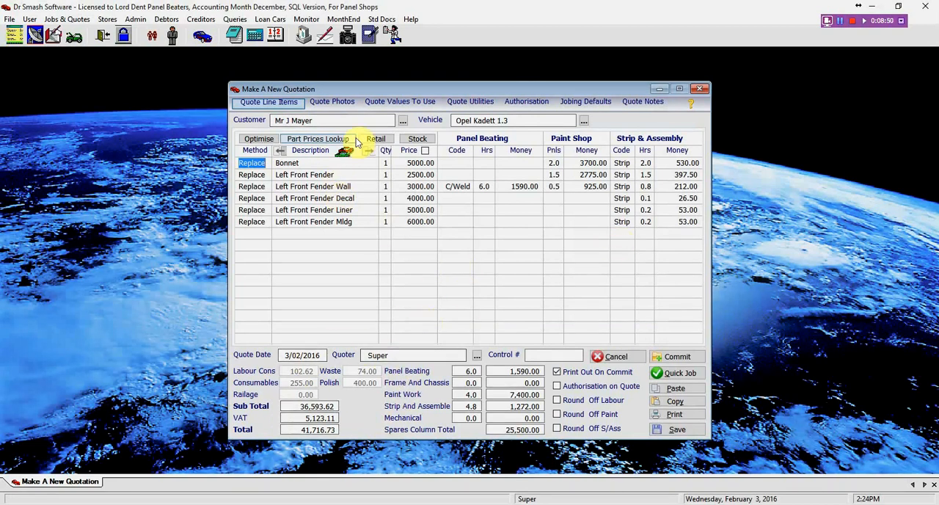
{"action": "left_click", "coordinate": [331, 101]}
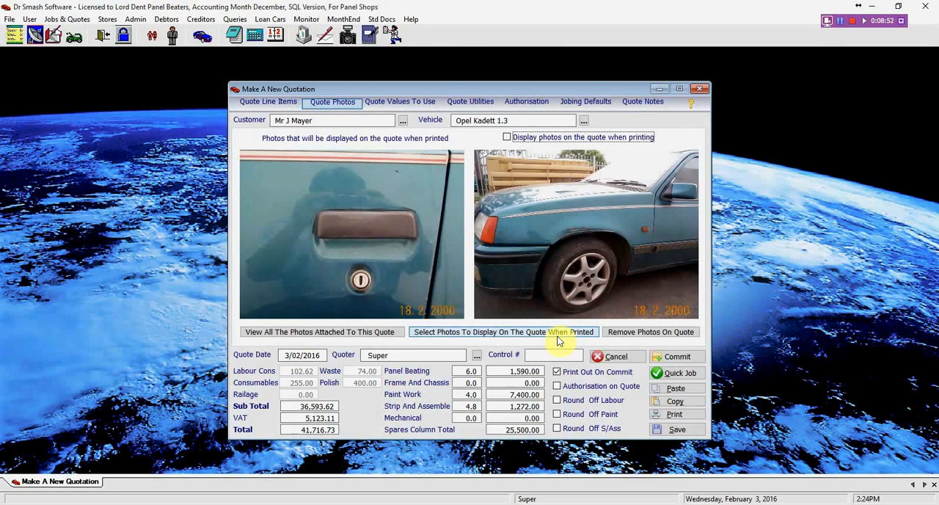
{"action": "mouse_move", "coordinate": [539, 226]}
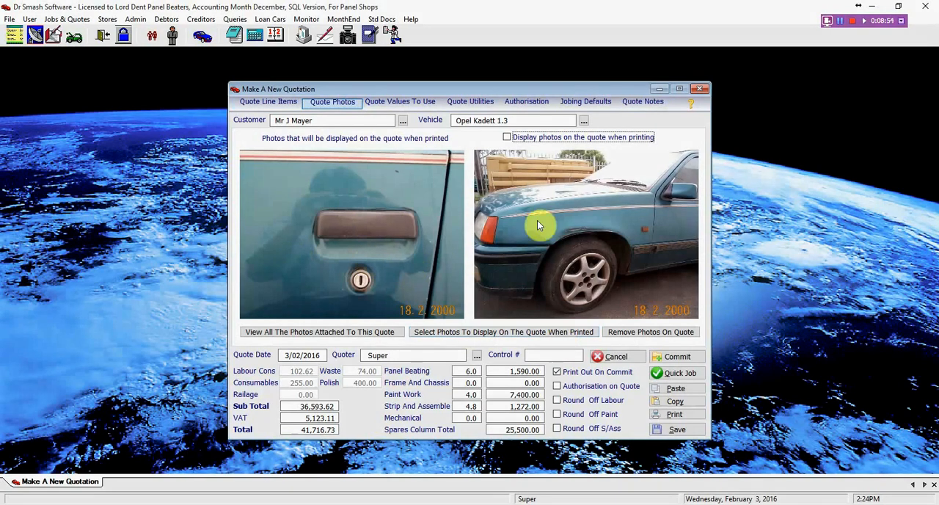
{"action": "left_click", "coordinate": [399, 101]}
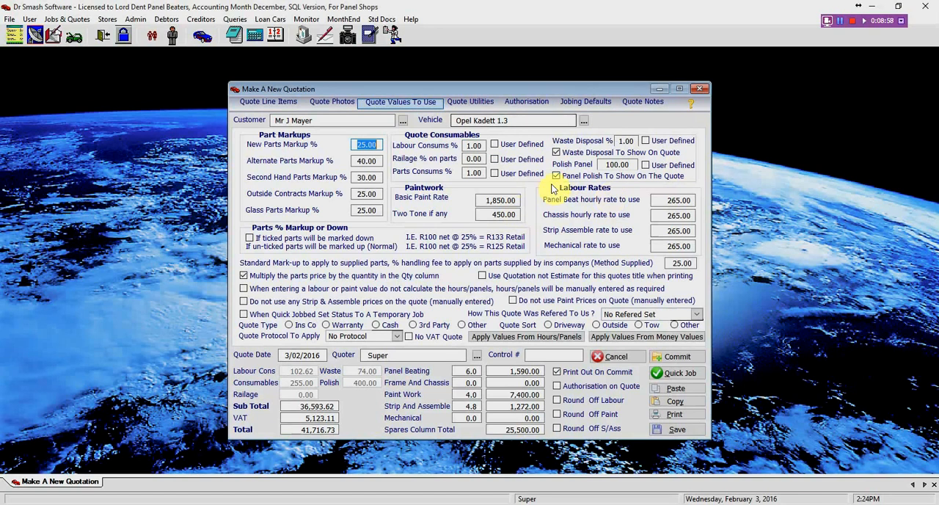
{"action": "mouse_move", "coordinate": [550, 253]}
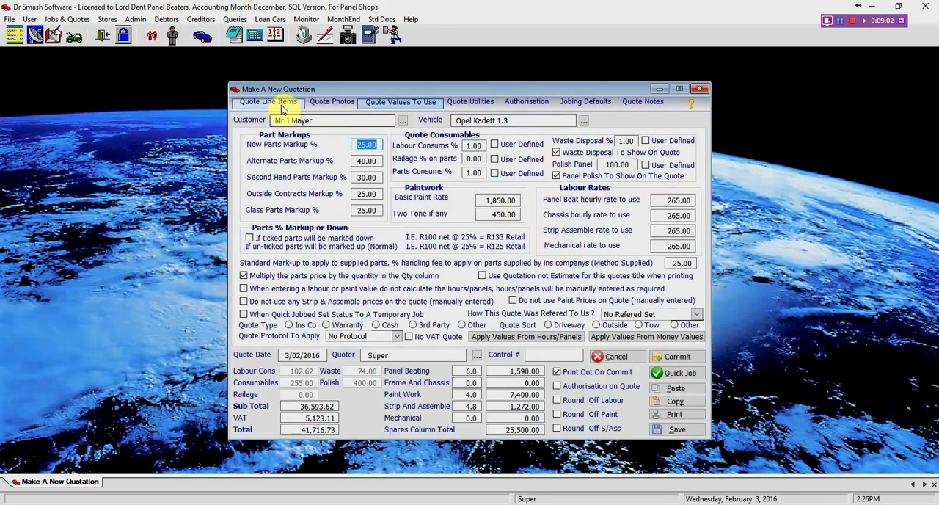
{"action": "left_click", "coordinate": [267, 101]}
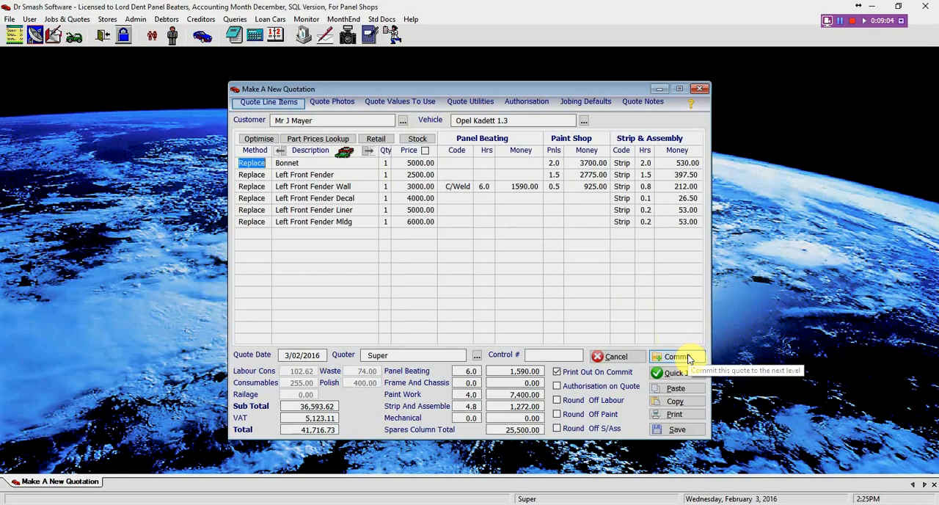
Commit the Opel Kadett quotation and print it as an estimate
{"action": "left_click", "coordinate": [675, 357]}
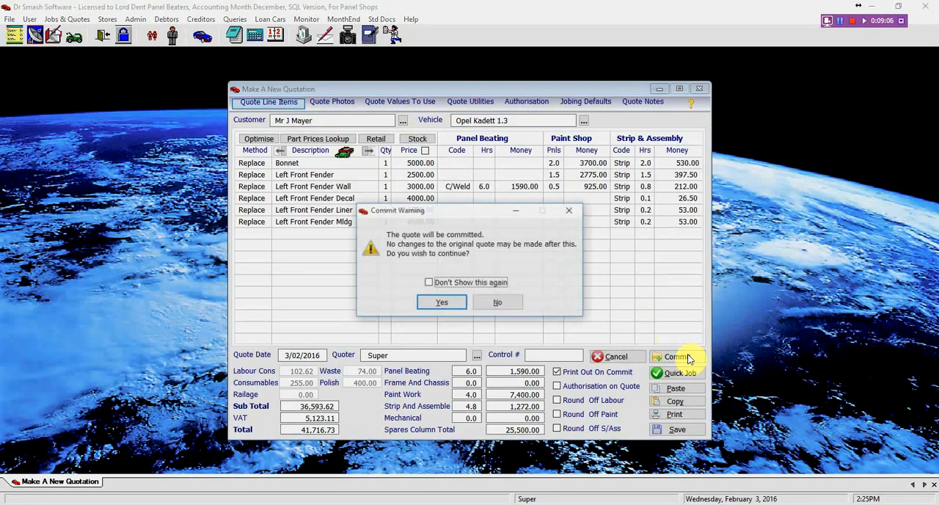
{"action": "mouse_move", "coordinate": [592, 301]}
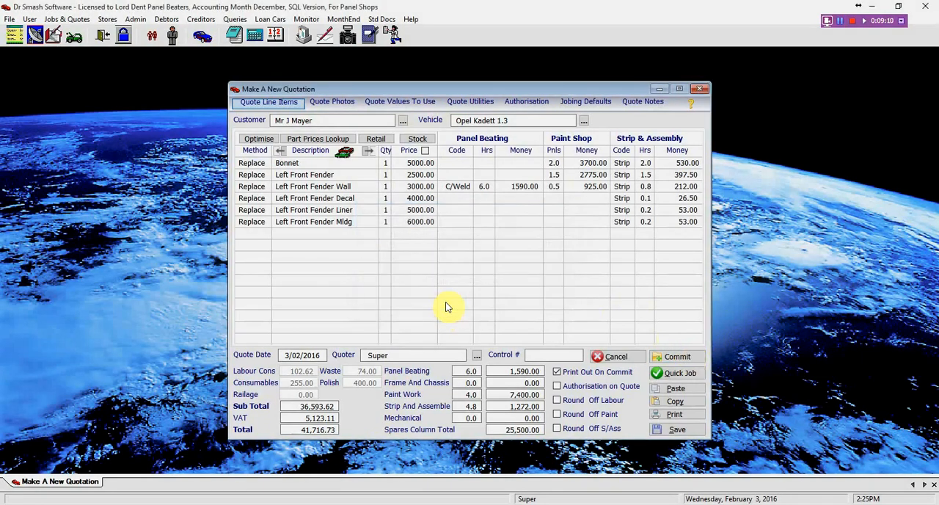
{"action": "left_click", "coordinate": [673, 414]}
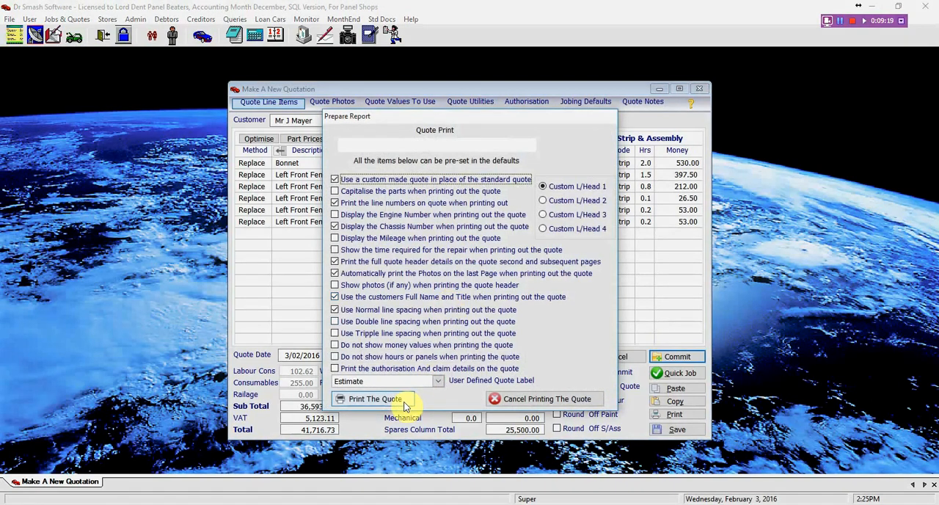
{"action": "left_click", "coordinate": [376, 399]}
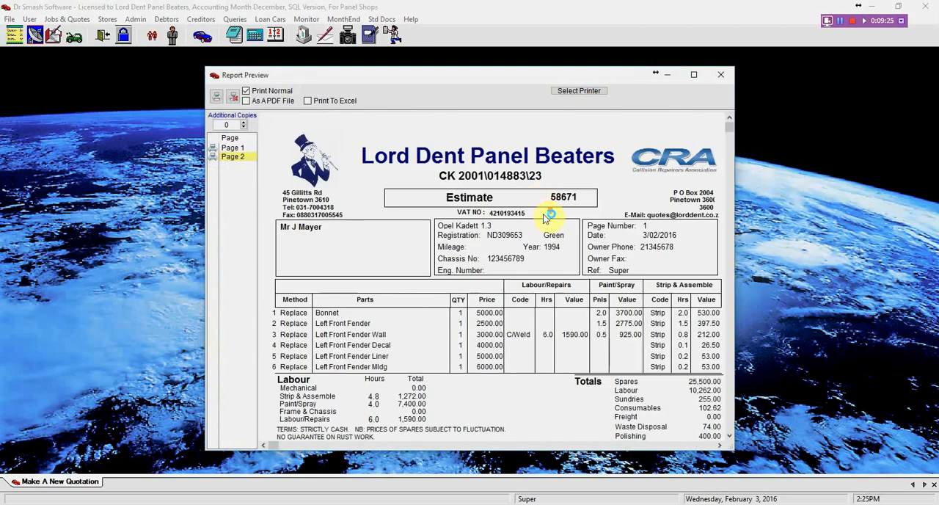
Review the Lord Dent Panel Beaters estimate preview and output it as a PDF file
{"action": "scroll", "scroll_direction": "down", "scroll_amount": 3}
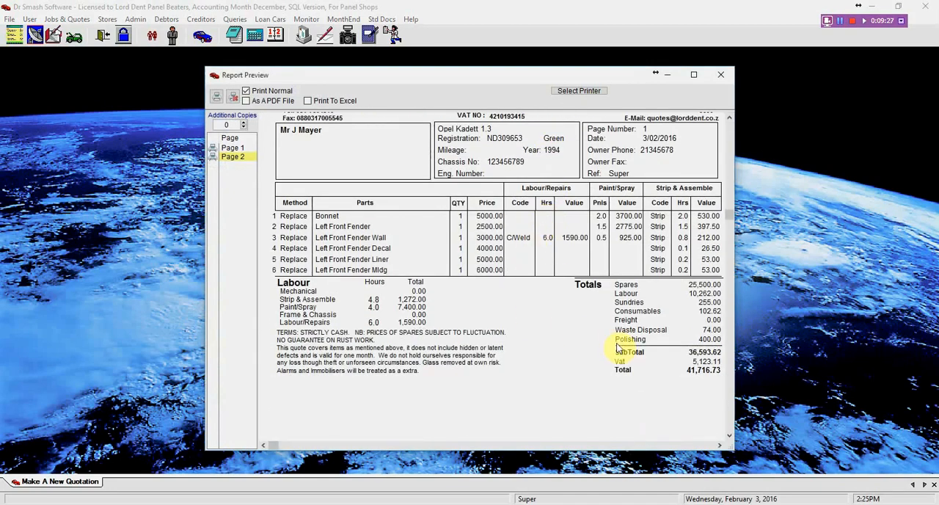
{"action": "mouse_move", "coordinate": [677, 354]}
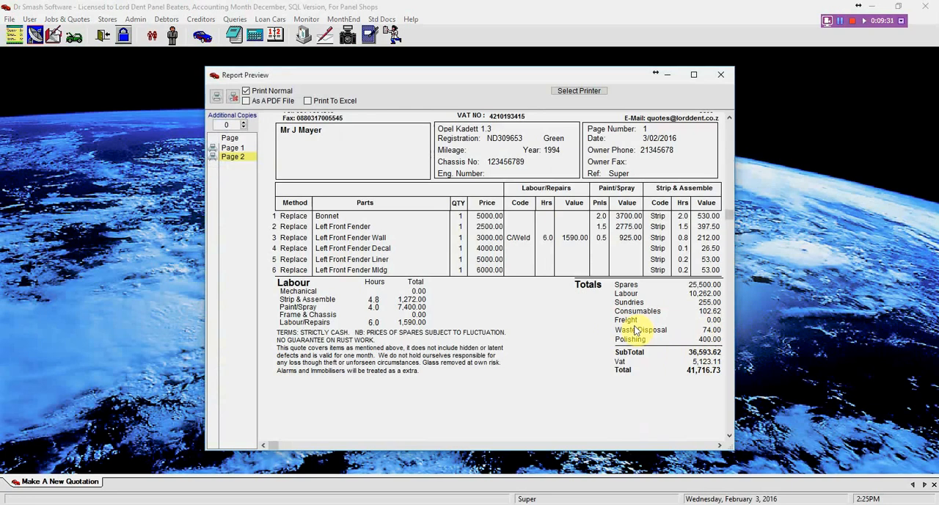
{"action": "mouse_move", "coordinate": [575, 346]}
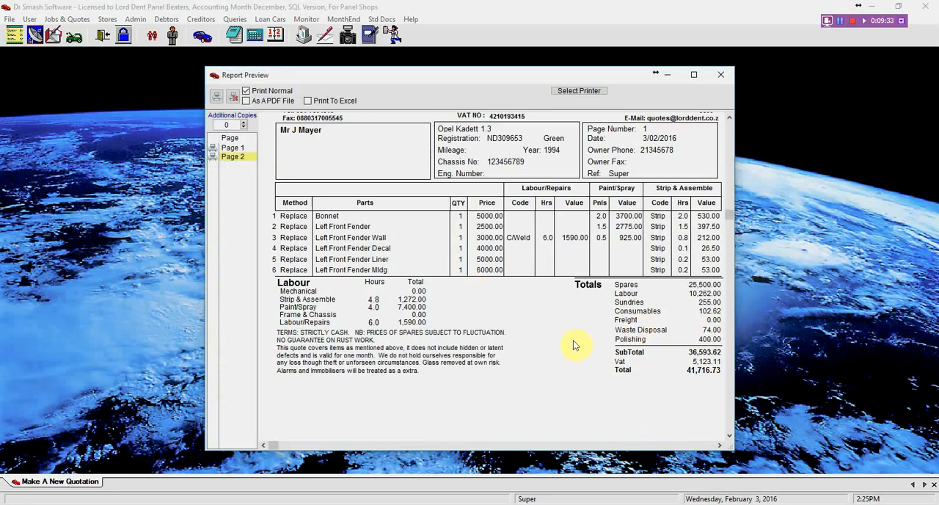
{"action": "scroll", "scroll_direction": "up", "scroll_amount": 3}
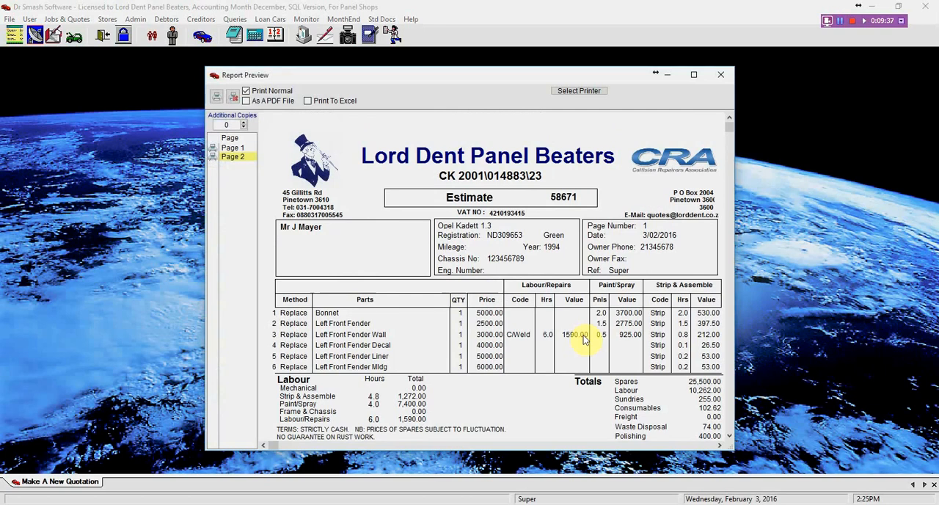
{"action": "scroll", "scroll_direction": "down", "scroll_amount": 3}
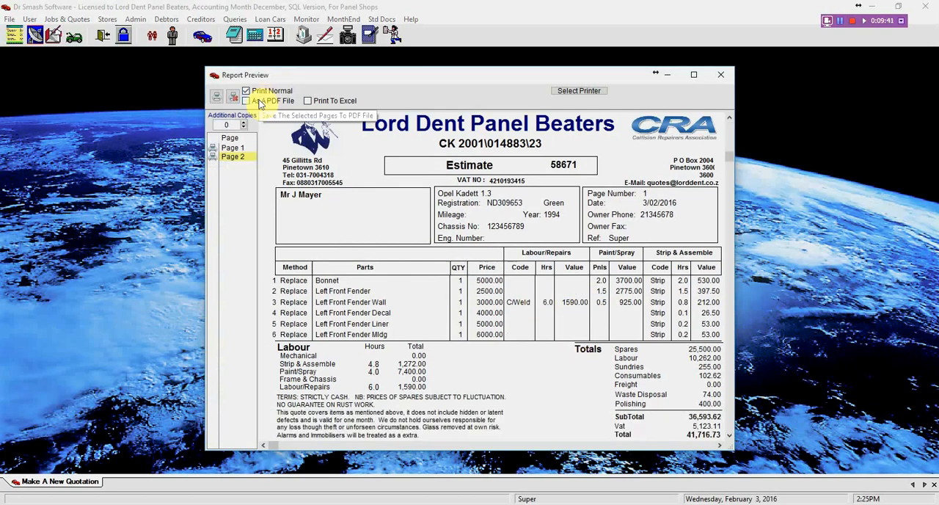
{"action": "left_click", "coordinate": [246, 100]}
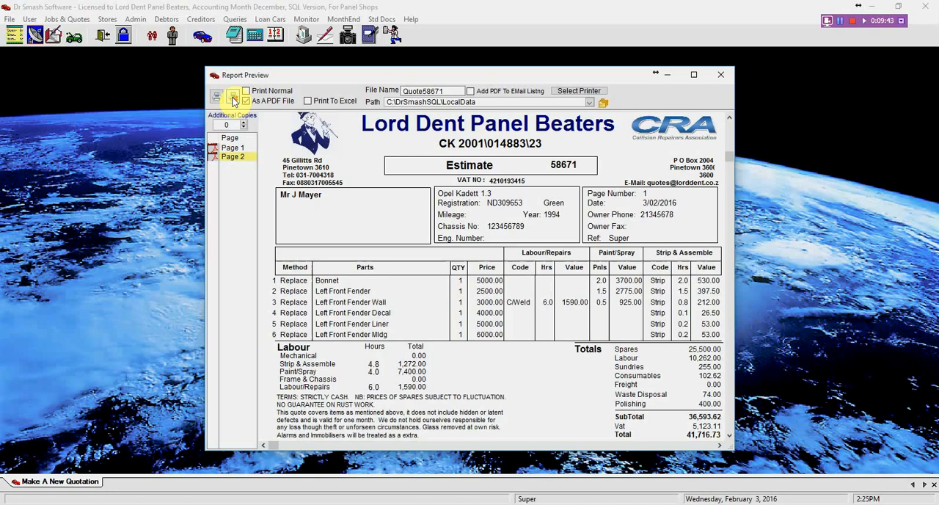
{"action": "left_click", "coordinate": [233, 97]}
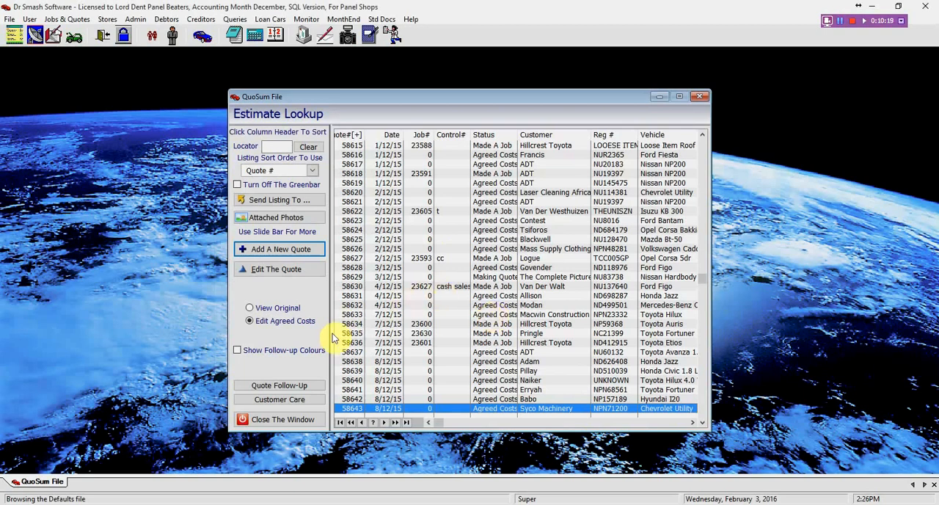
Show follow-up colours on Estimate Lookup and open Quote Follow-Up for quote 58669
{"action": "left_click", "coordinate": [238, 349]}
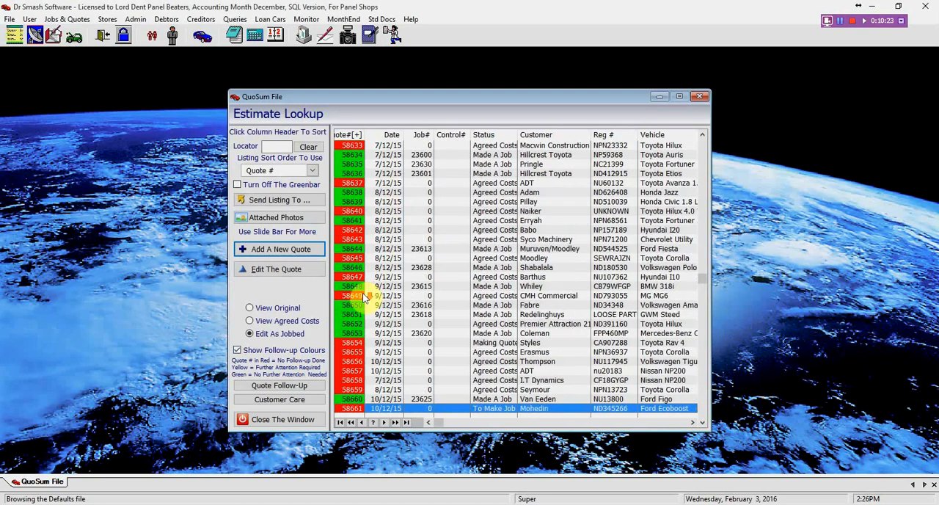
{"action": "scroll", "scroll_direction": "down", "scroll_amount": 3}
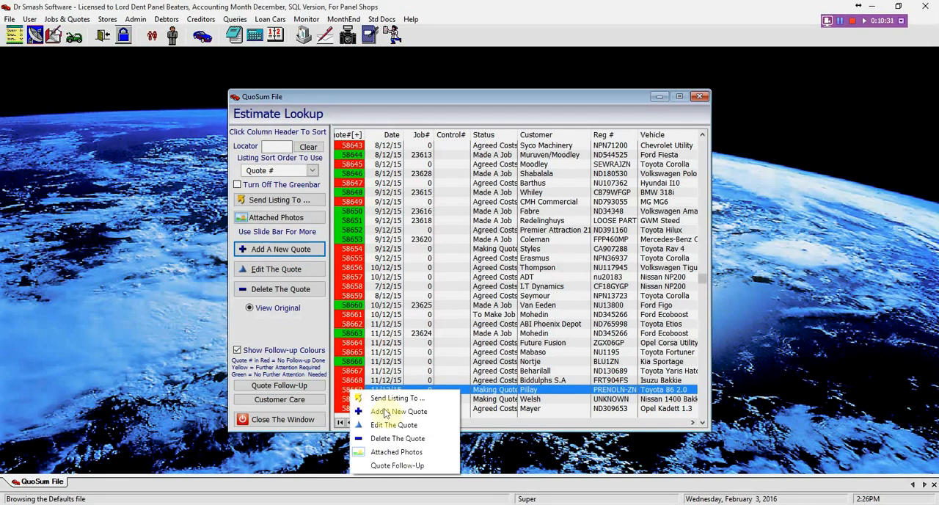
{"action": "left_click", "coordinate": [397, 465]}
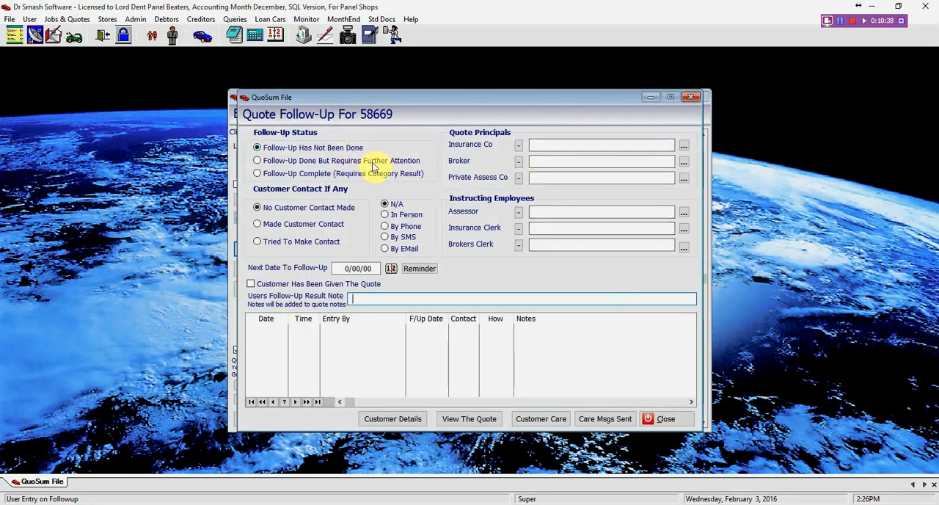
{"action": "mouse_move", "coordinate": [412, 176]}
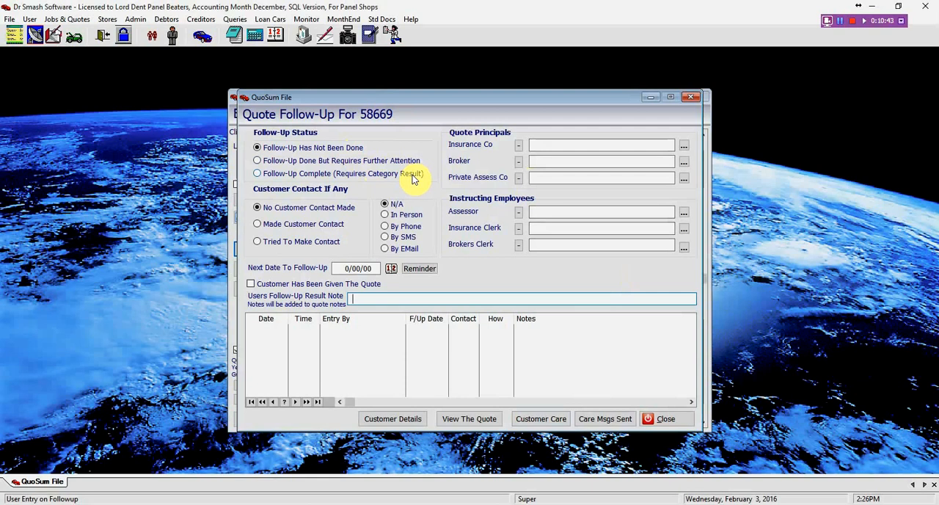
{"action": "mouse_move", "coordinate": [540, 418]}
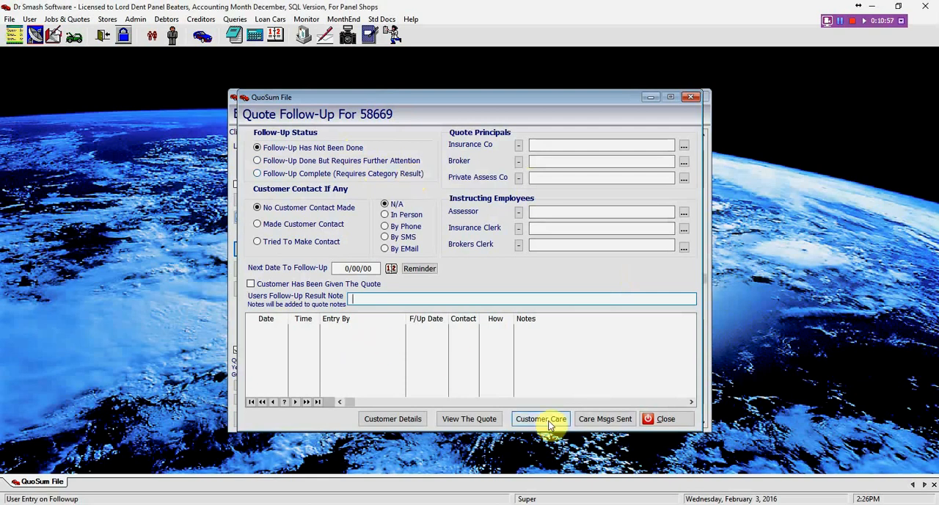
{"action": "left_click", "coordinate": [540, 418]}
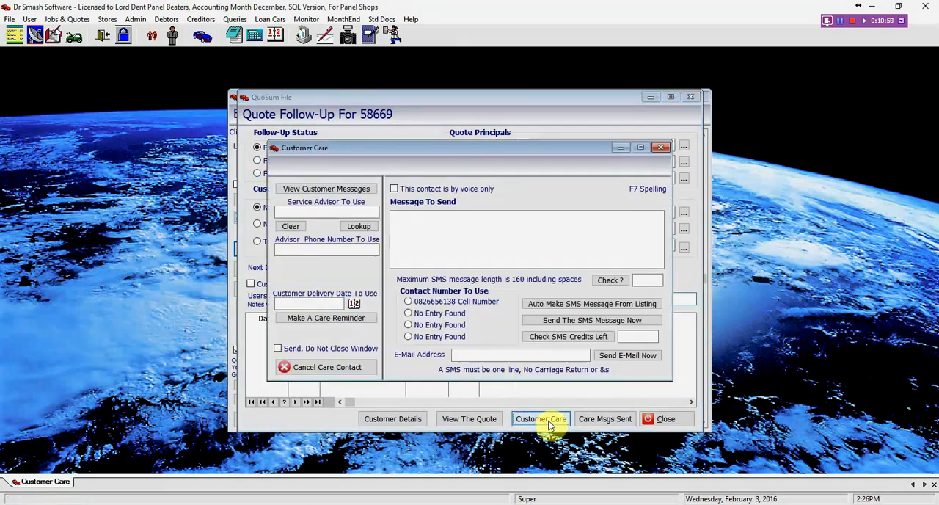
{"action": "left_click", "coordinate": [540, 418]}
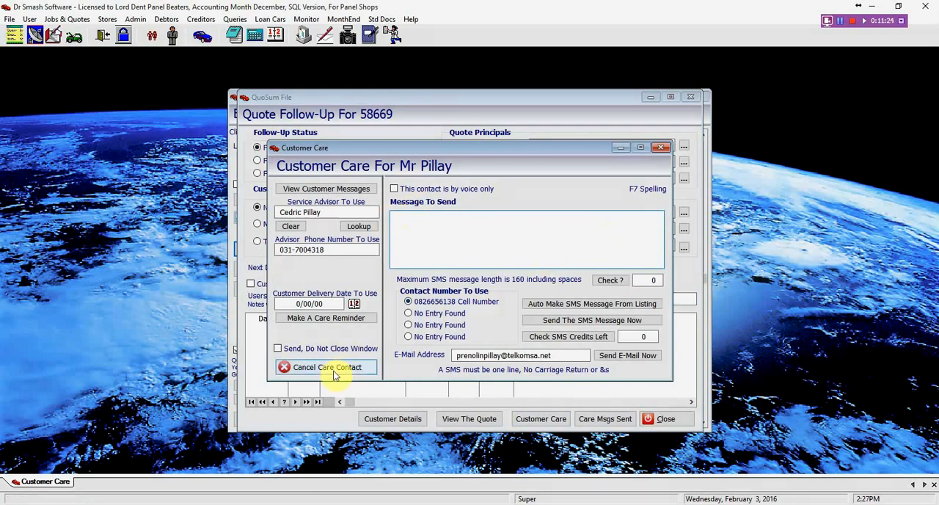
{"action": "left_click", "coordinate": [325, 366]}
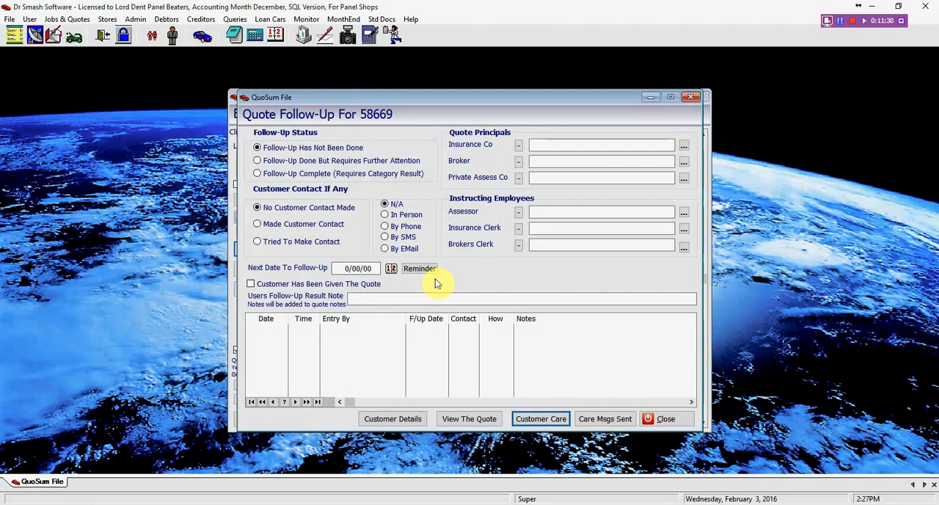
{"action": "mouse_move", "coordinate": [652, 401]}
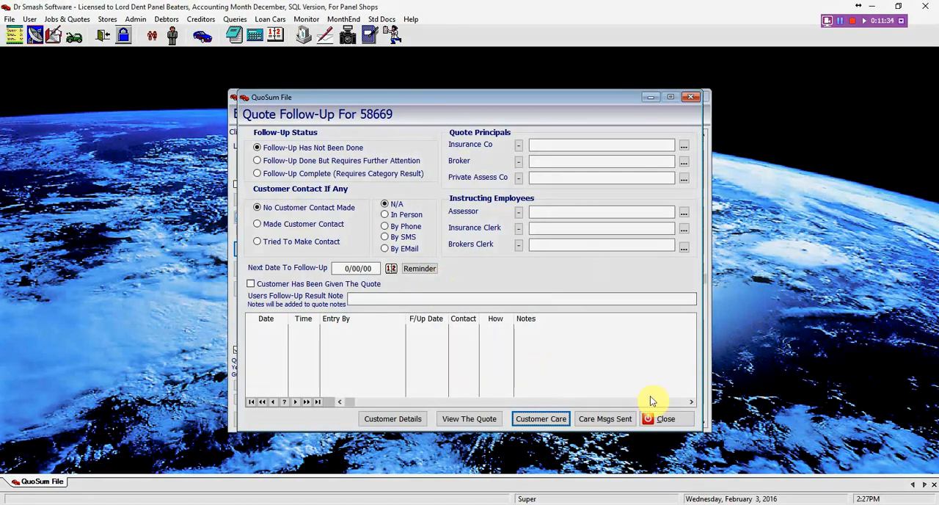
{"action": "left_click", "coordinate": [665, 418]}
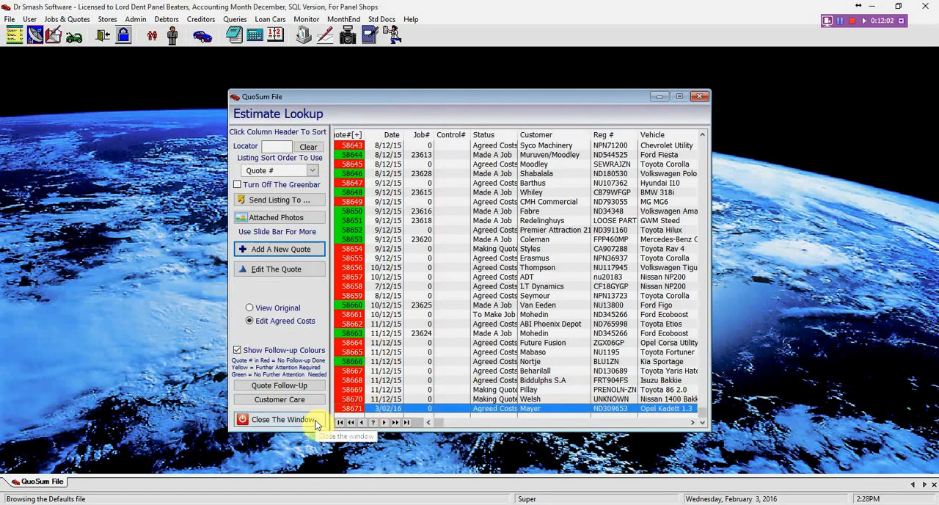
Close the Estimate Lookup window, leaving the empty main screen
{"action": "left_click", "coordinate": [279, 419]}
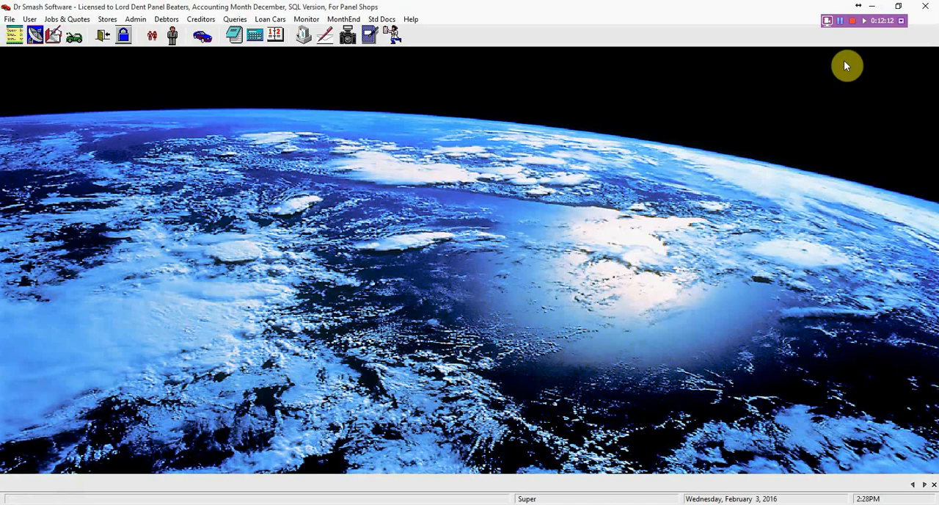